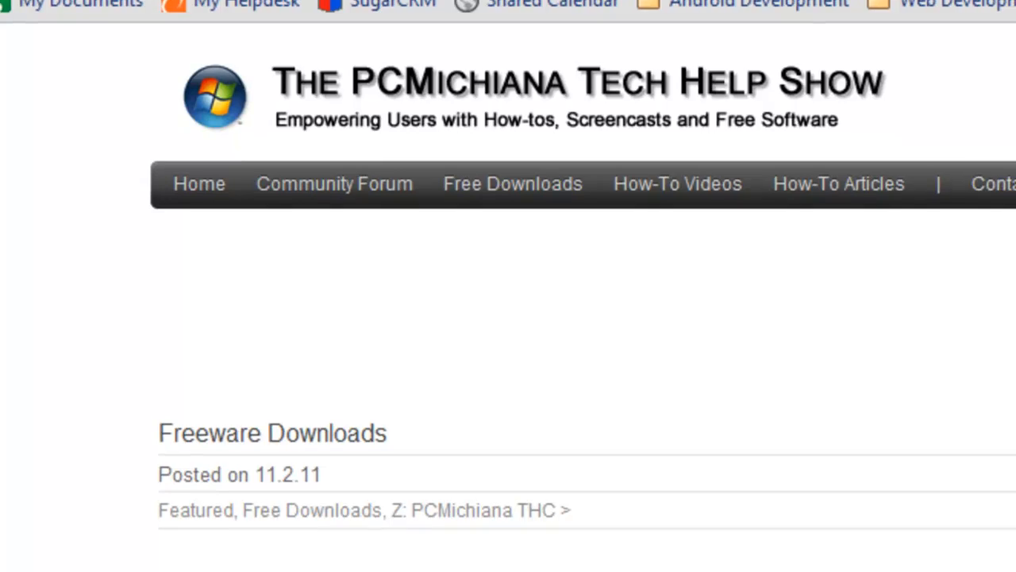
Step: Scroll to Antispyware Tools and highlight the PCMichiana Recommended note beside Malwarebytes' Antimalware
scroll("down", 3)
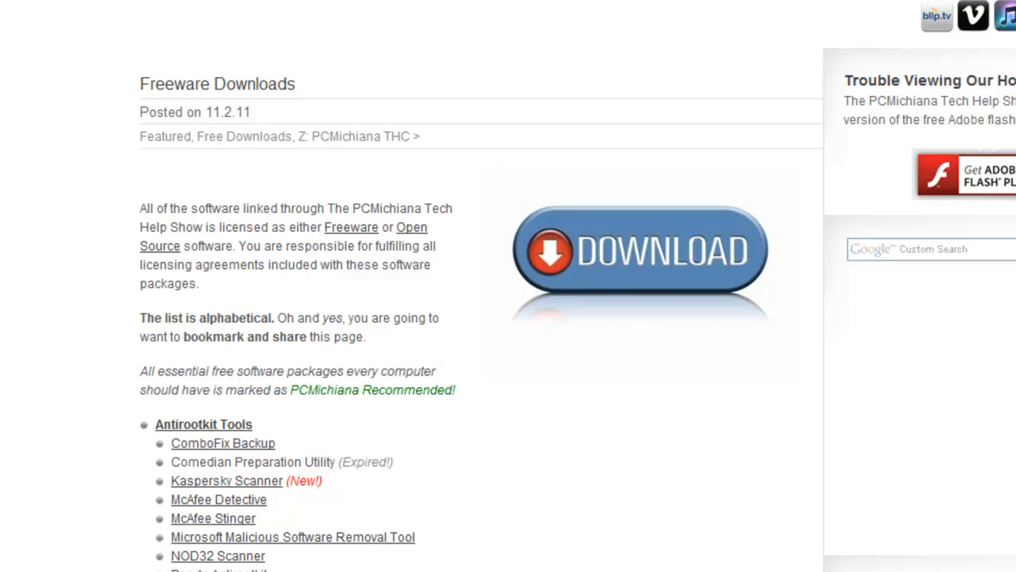
scroll("down", 3)
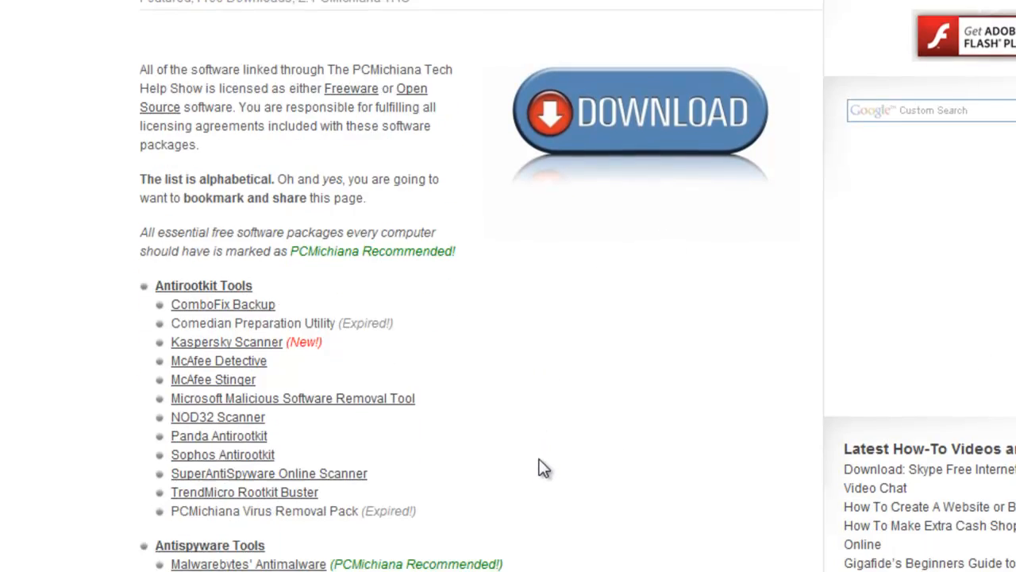
scroll("down", 3)
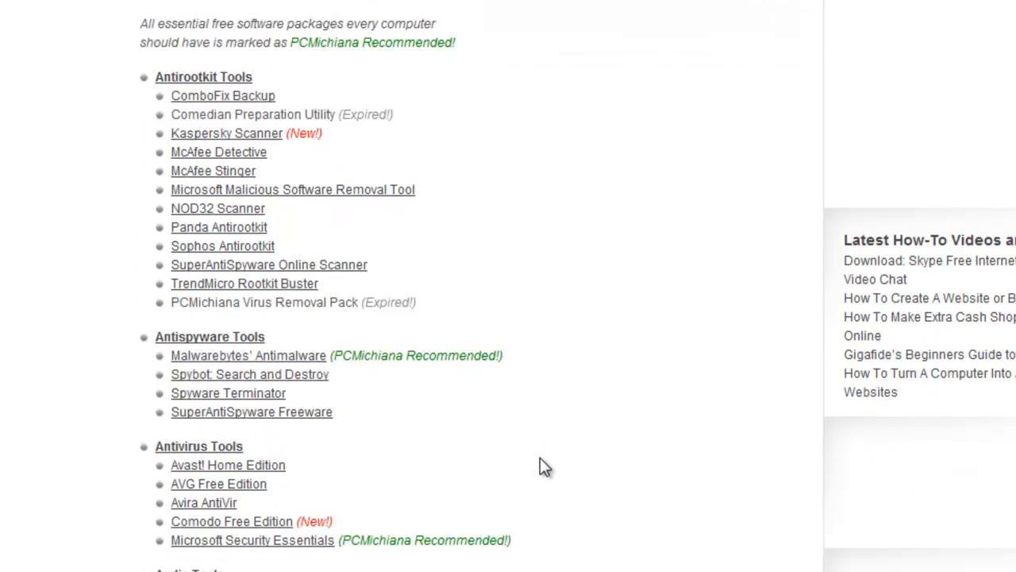
scroll("down", 3)
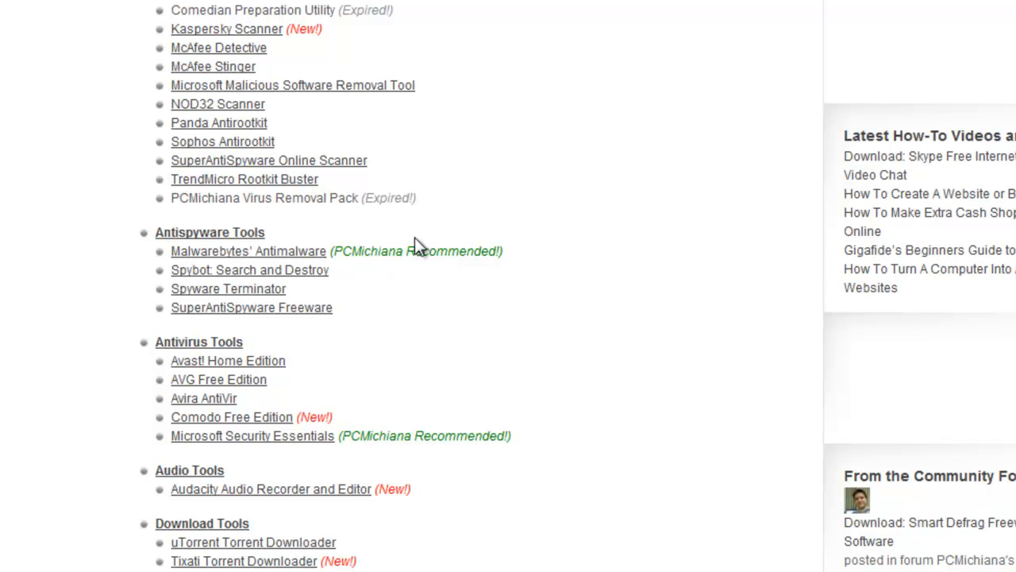
left_click_drag(330, 251, 502, 251)
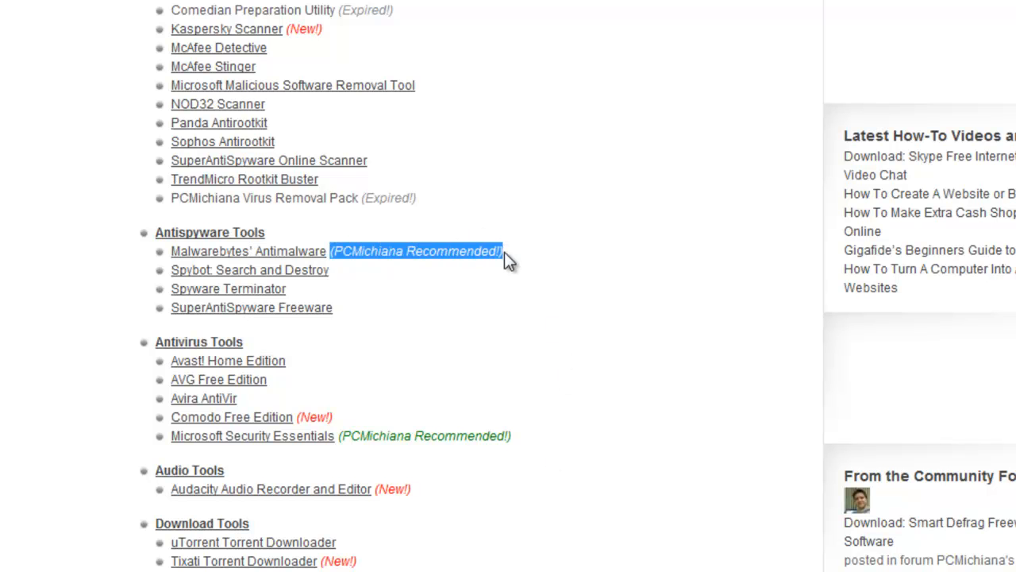
mouse_move(468, 279)
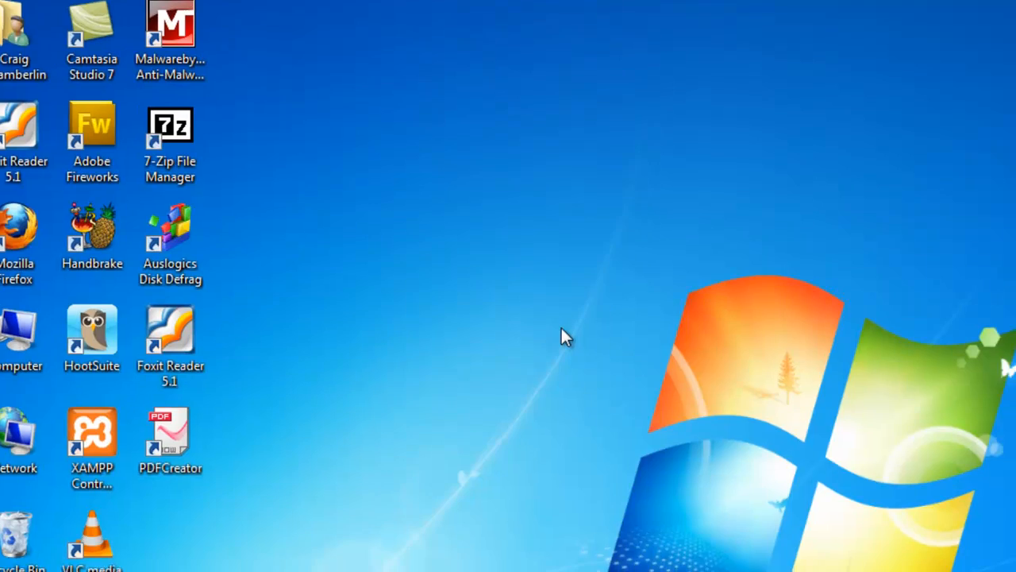
Step: Launch Malwarebytes Anti-Malware and review its database update information
double_click(170, 24)
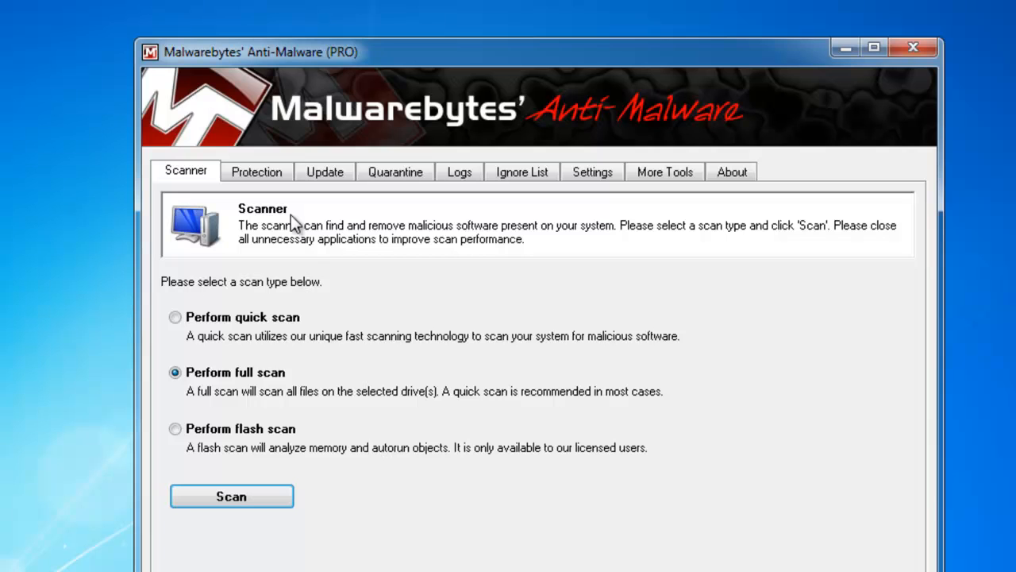
mouse_move(578, 267)
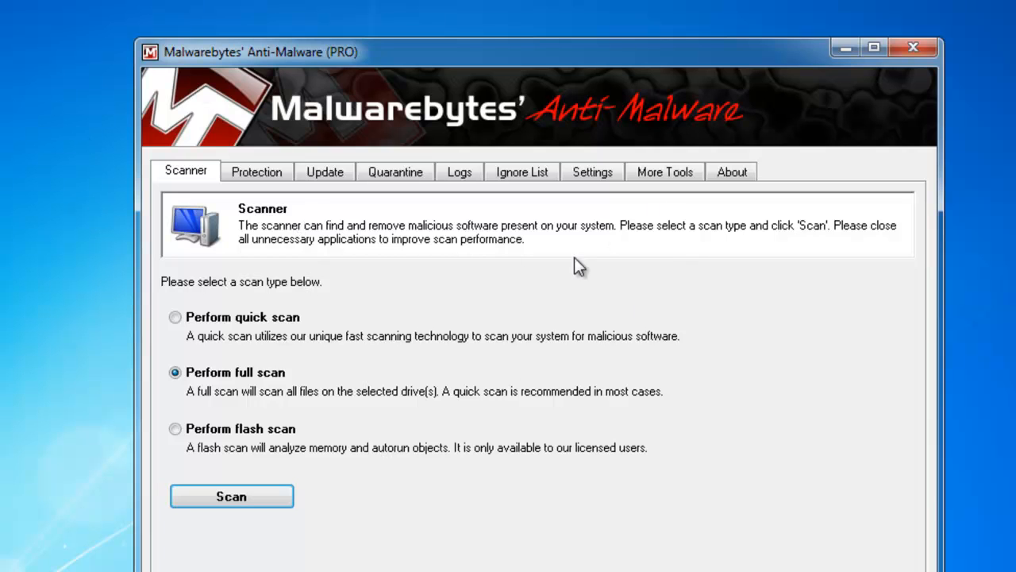
mouse_move(276, 252)
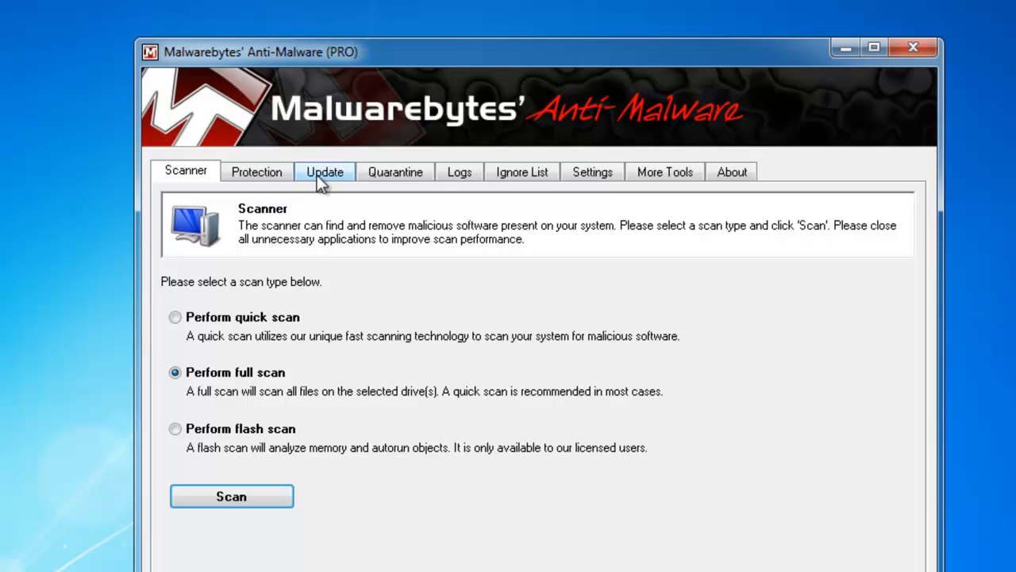
left_click(324, 171)
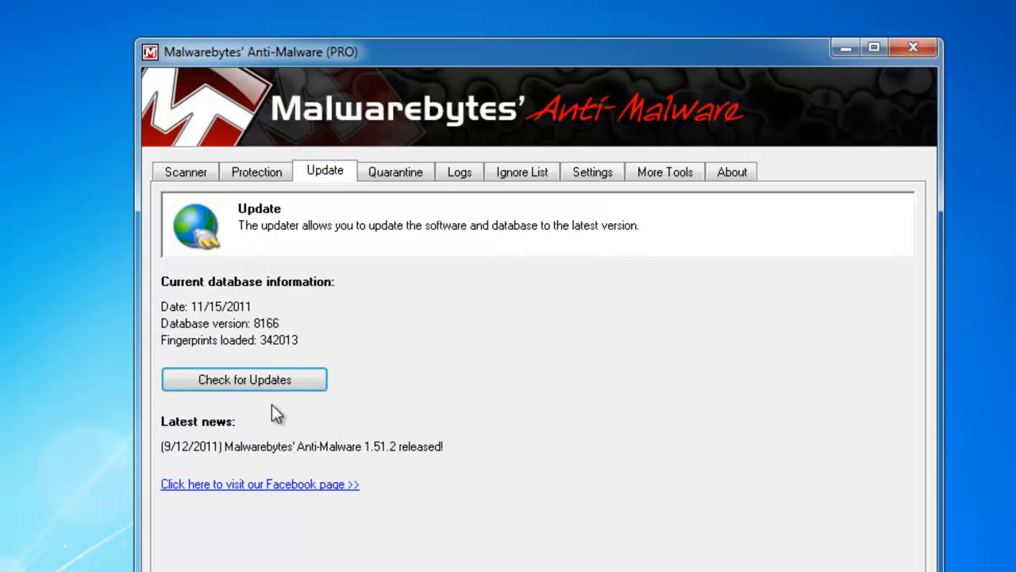
left_click(185, 171)
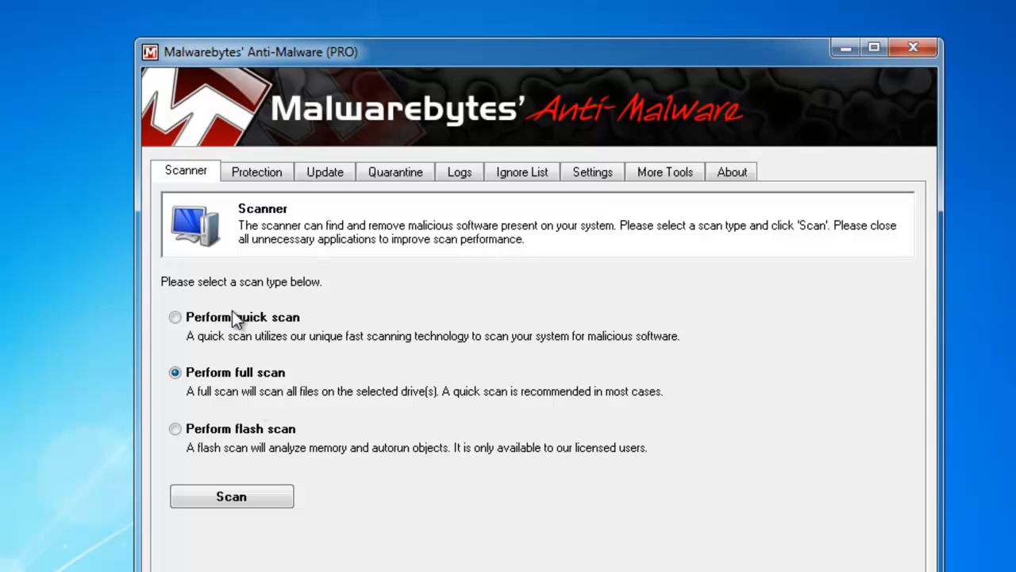
Step: Try the quick scan option, return to full scan, then close Malwarebytes
left_click(174, 317)
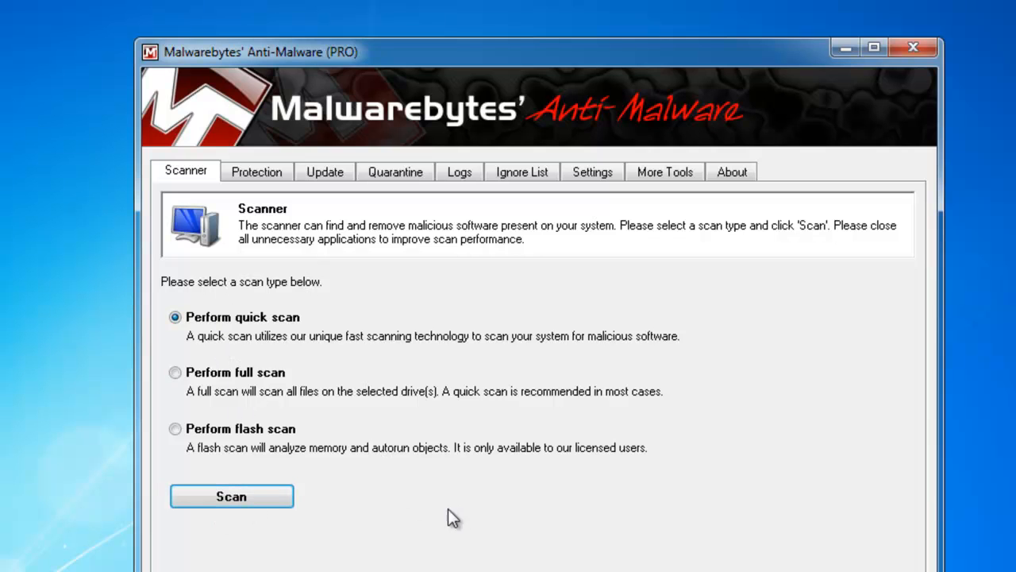
mouse_move(516, 353)
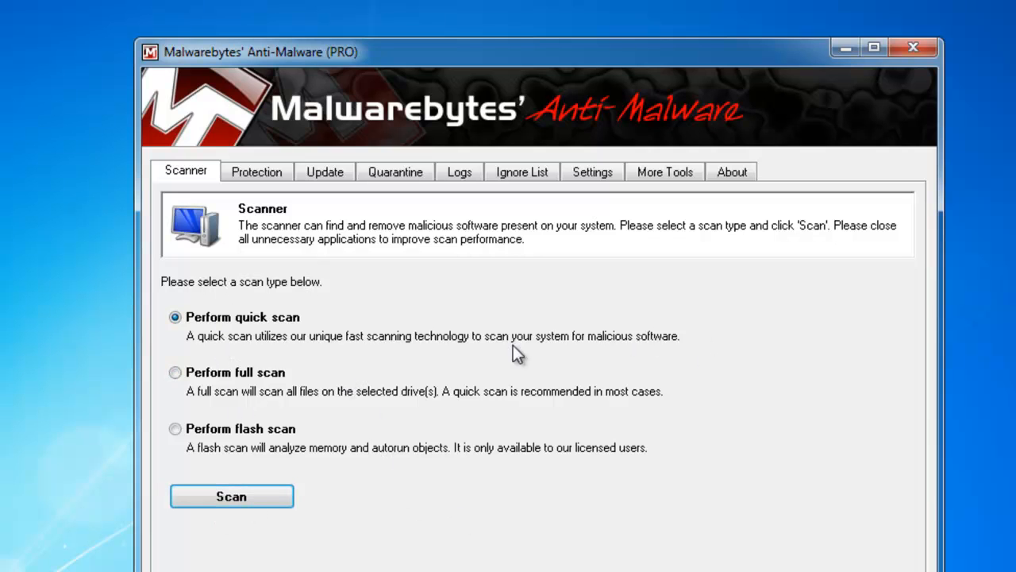
left_click(175, 371)
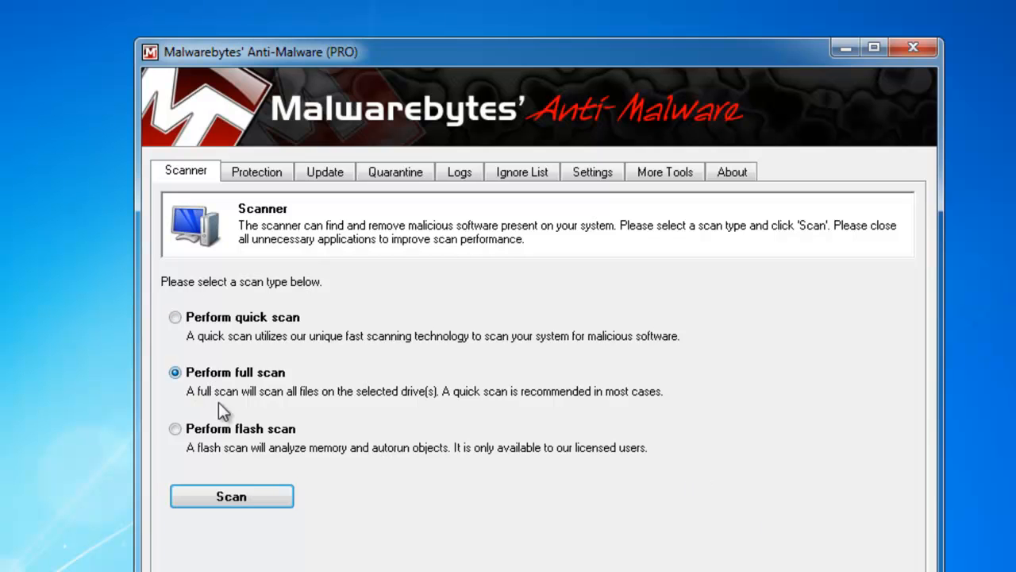
mouse_move(734, 219)
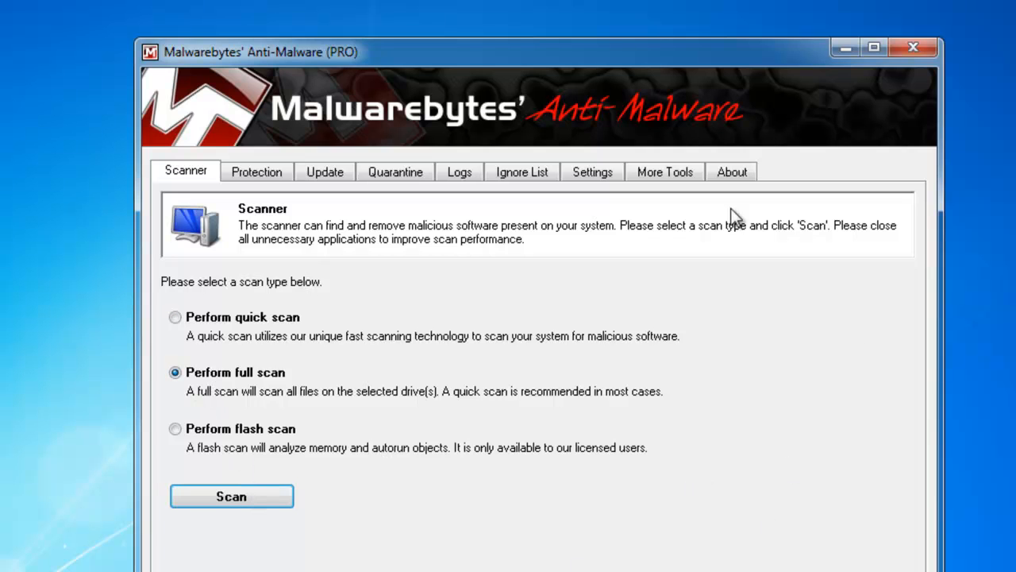
mouse_move(569, 378)
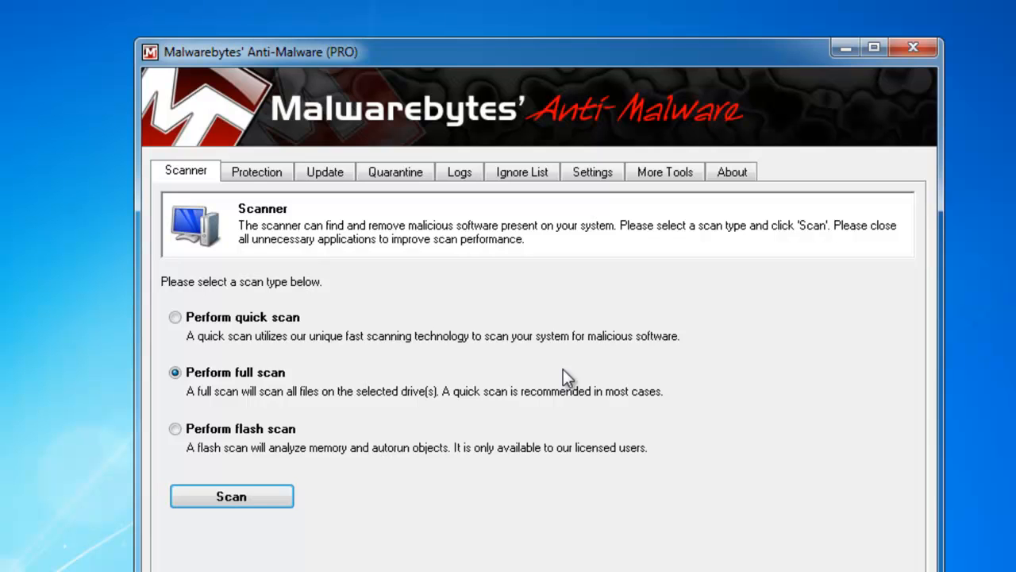
mouse_move(823, 143)
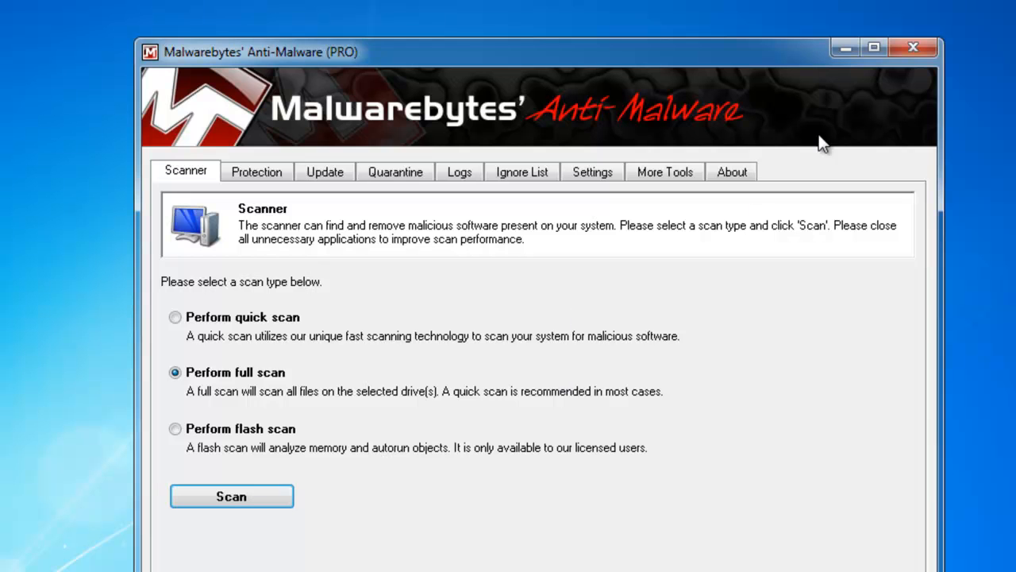
left_click(911, 48)
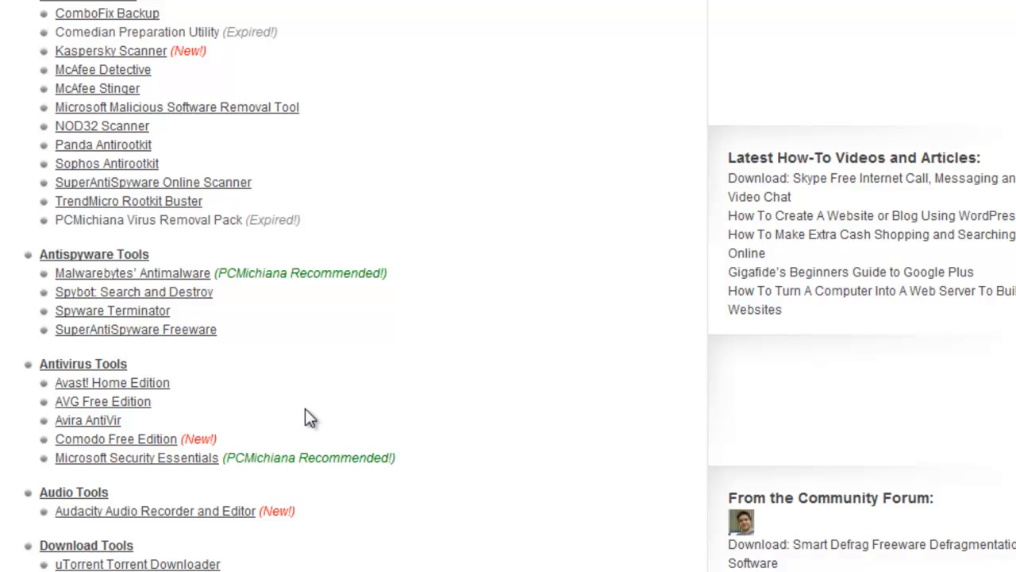
Step: Scroll the downloads list past Antivirus Tools down to the DVD / CD Backup section
scroll("down", 3)
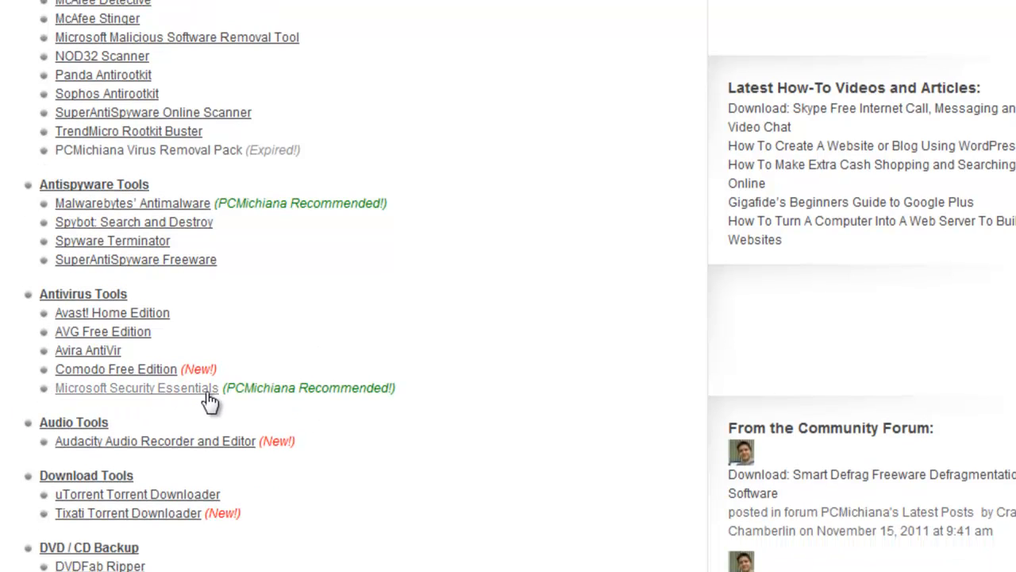
mouse_move(112, 389)
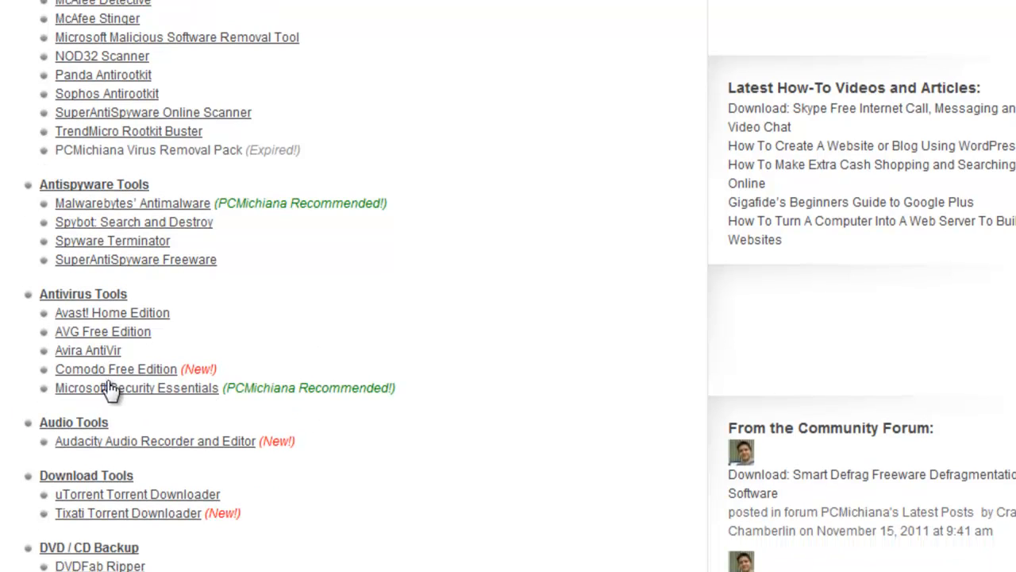
mouse_move(270, 432)
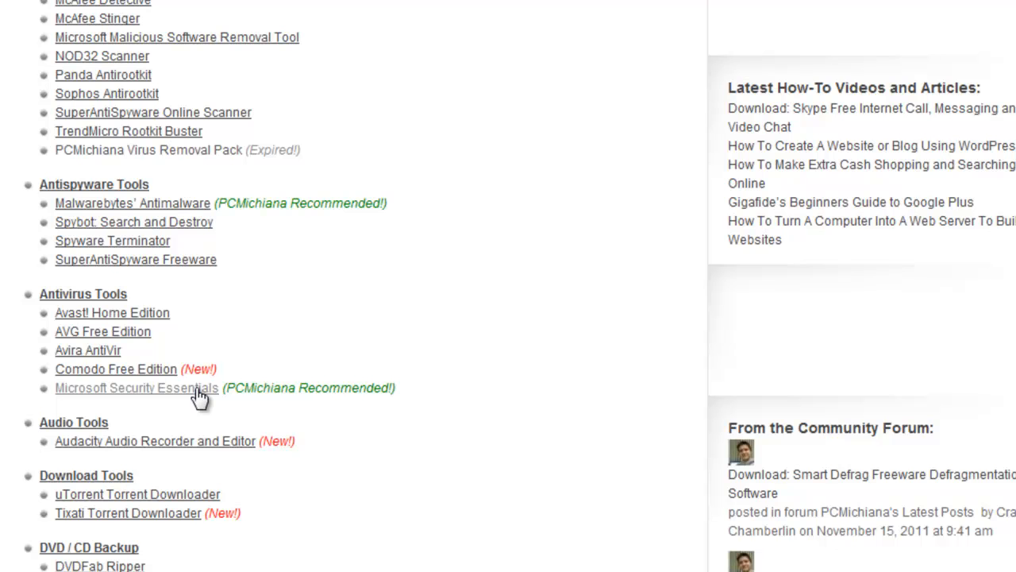
mouse_move(223, 343)
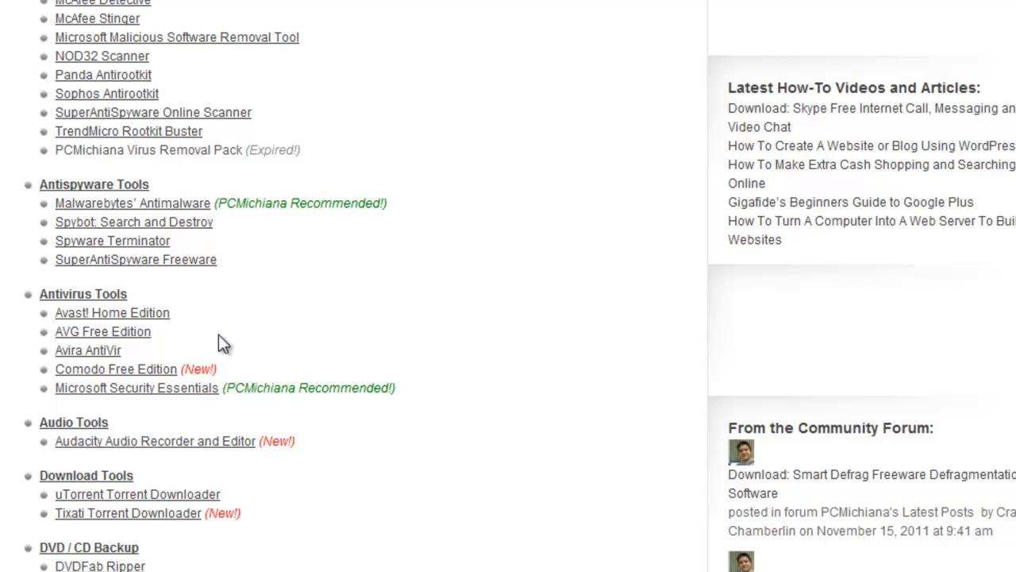
scroll("down", 3)
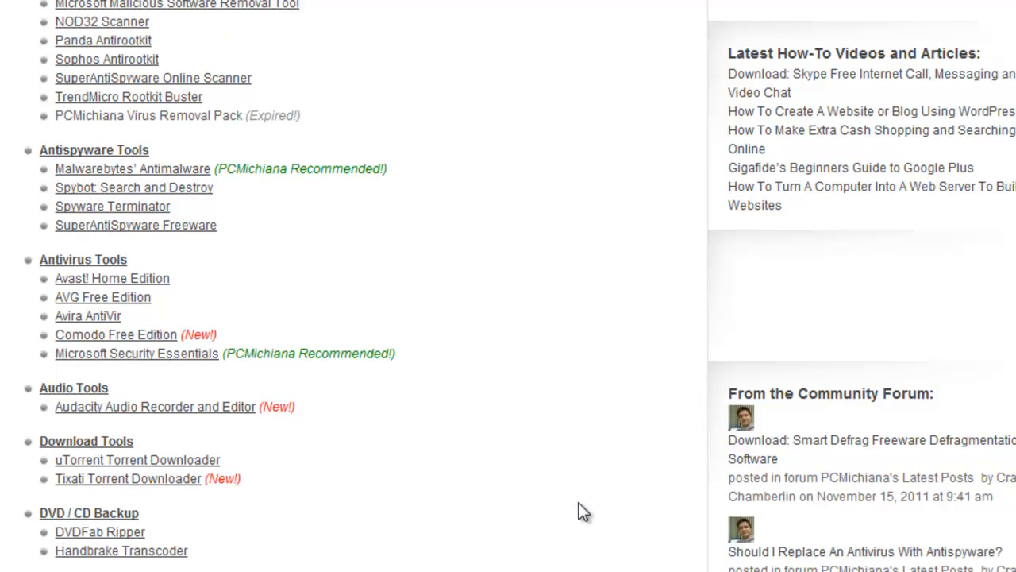
scroll("down", 3)
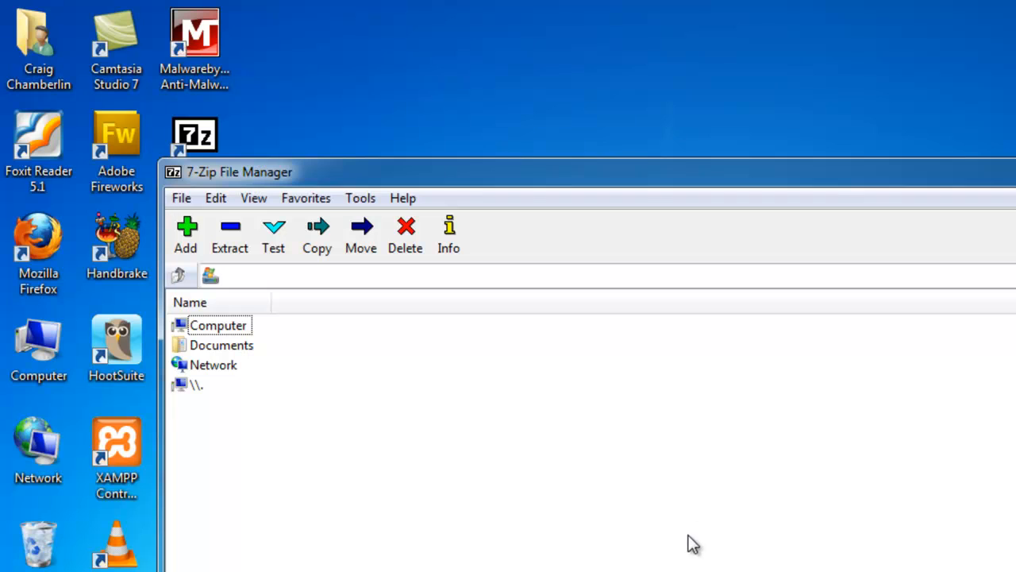
mouse_move(665, 556)
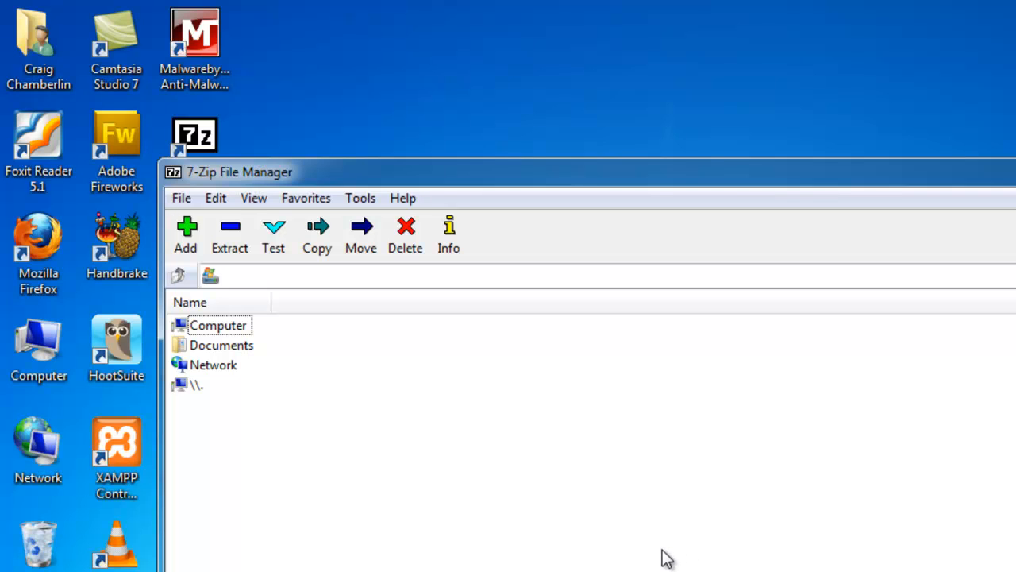
mouse_move(654, 553)
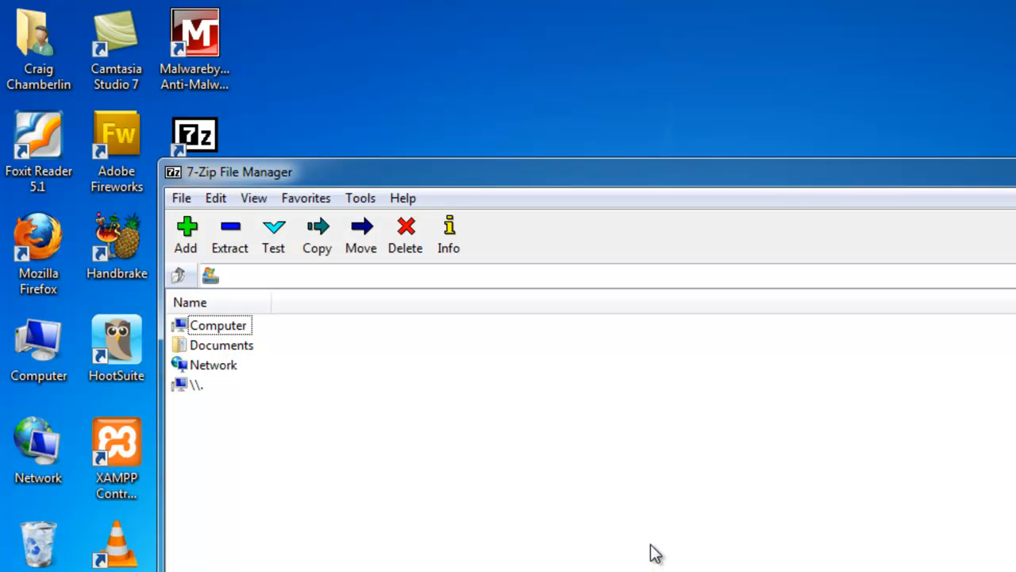
mouse_move(349, 438)
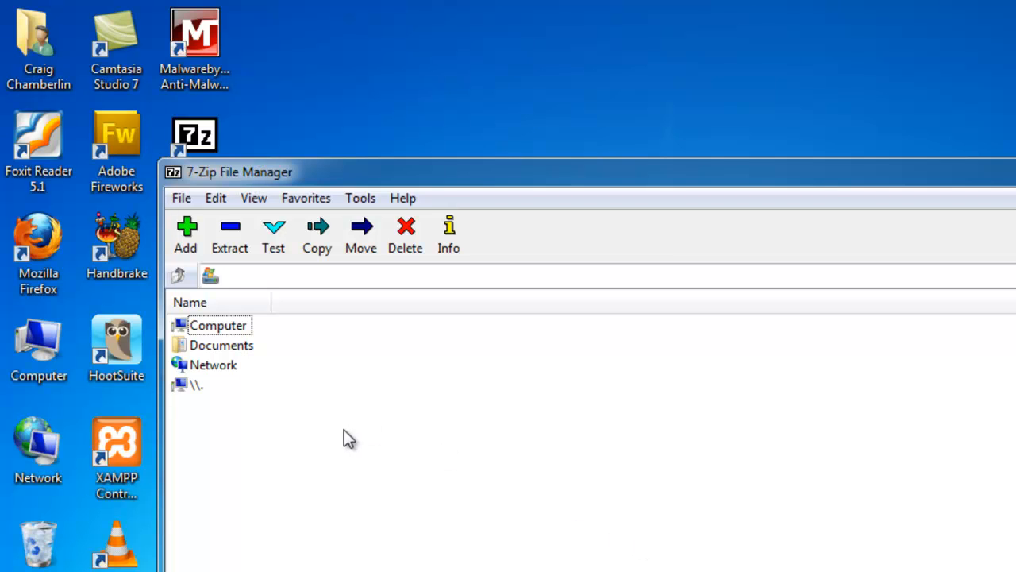
mouse_move(228, 235)
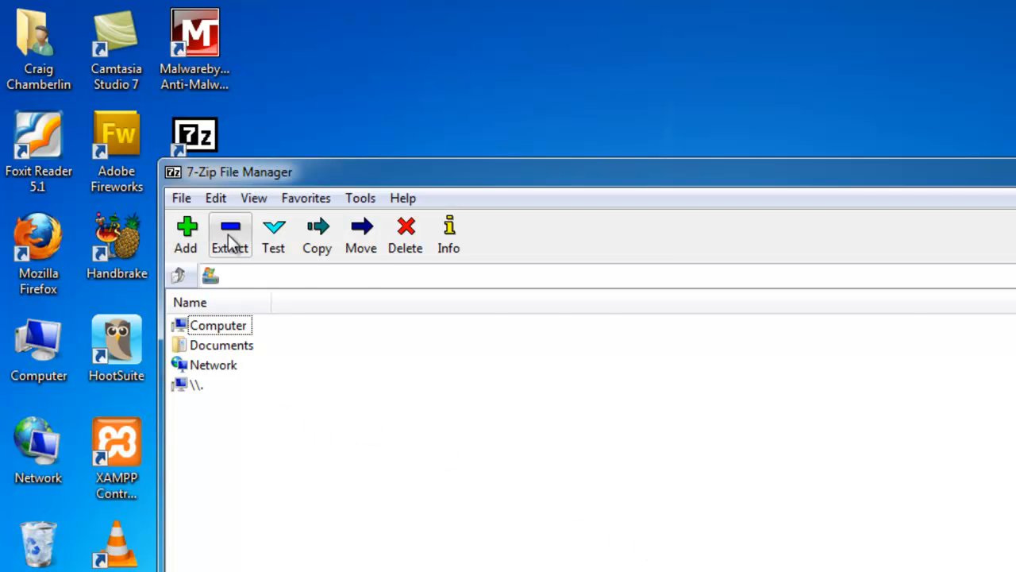
Step: Add the selected Documents files to a new archive and set its format to zip as Documents.zip
left_click(181, 197)
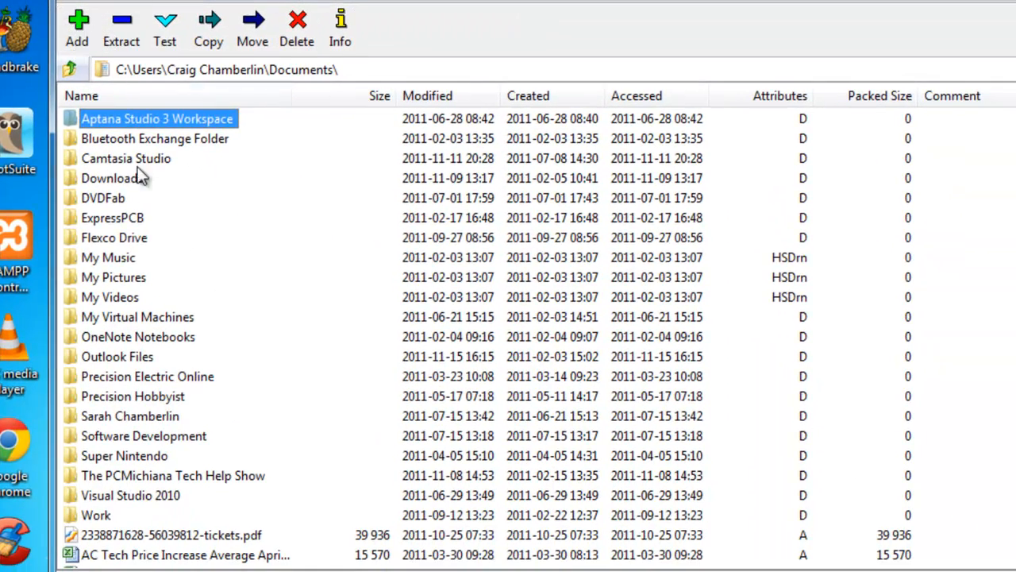
scroll("down", 3)
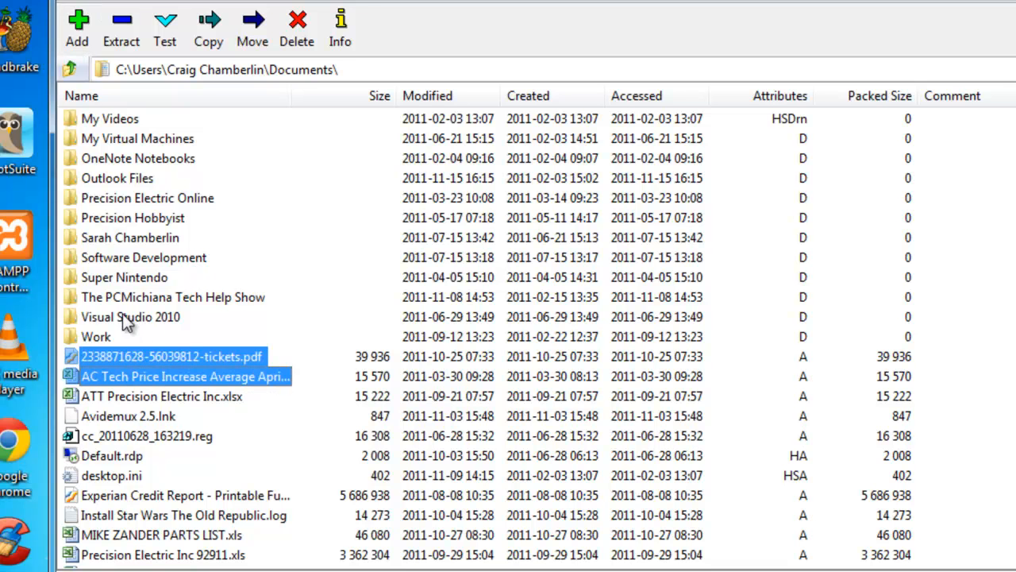
left_click(76, 29)
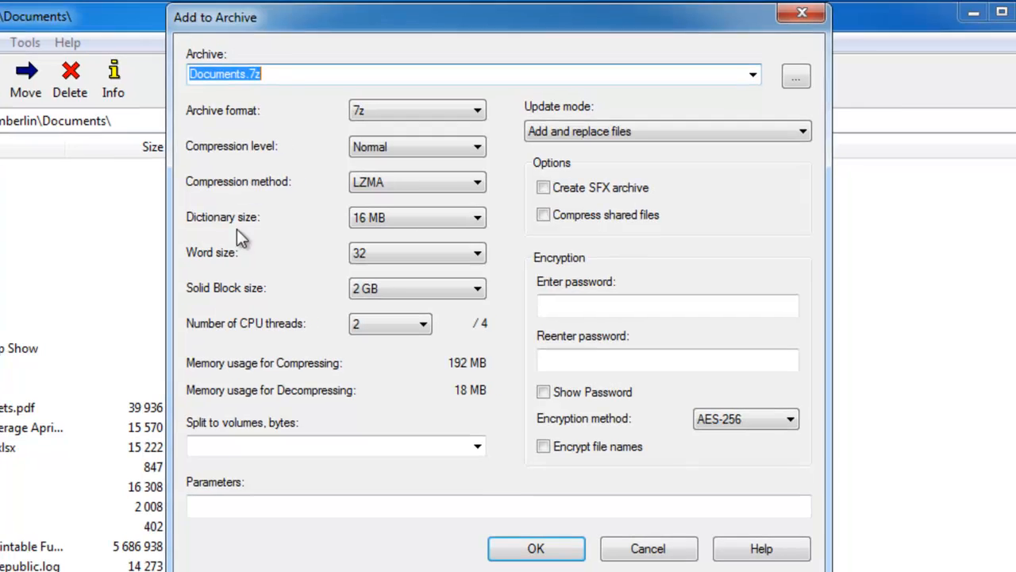
left_click(248, 74)
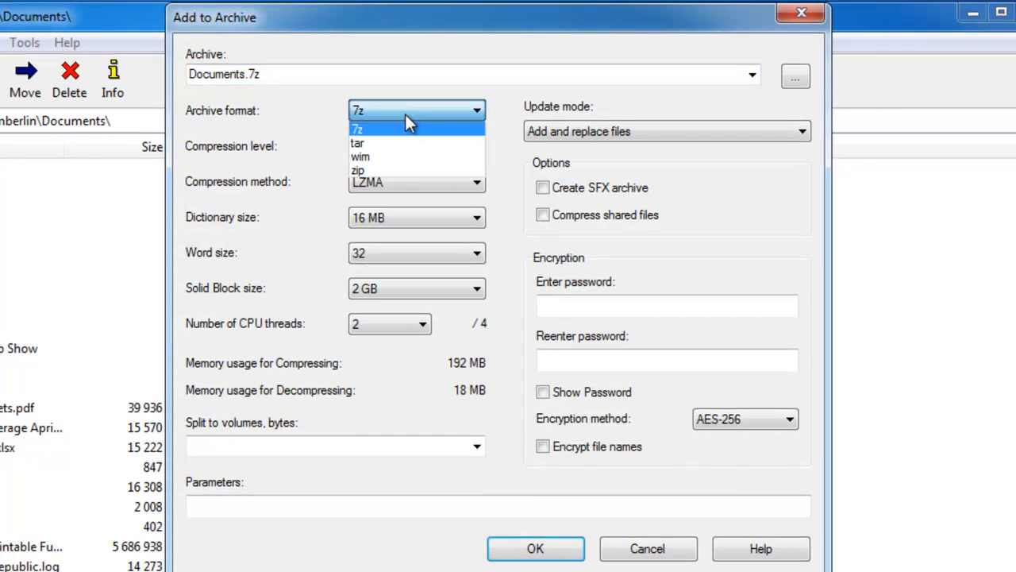
mouse_move(394, 171)
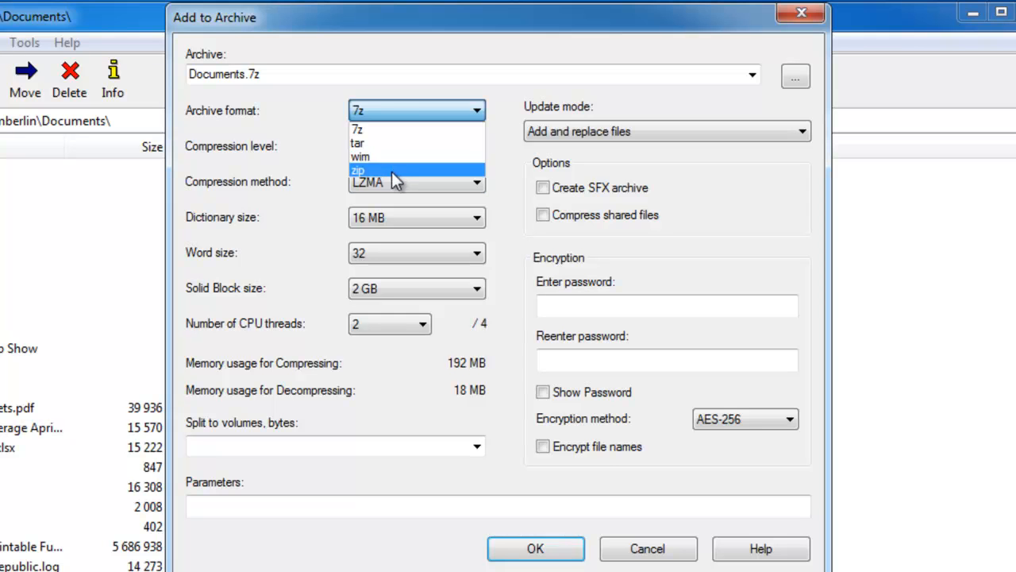
left_click(357, 170)
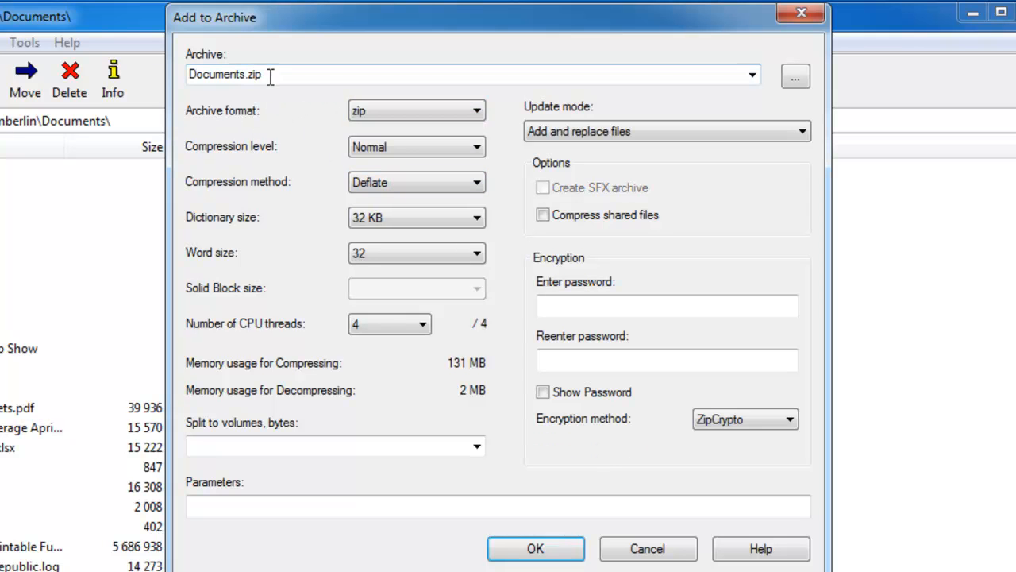
mouse_move(358, 373)
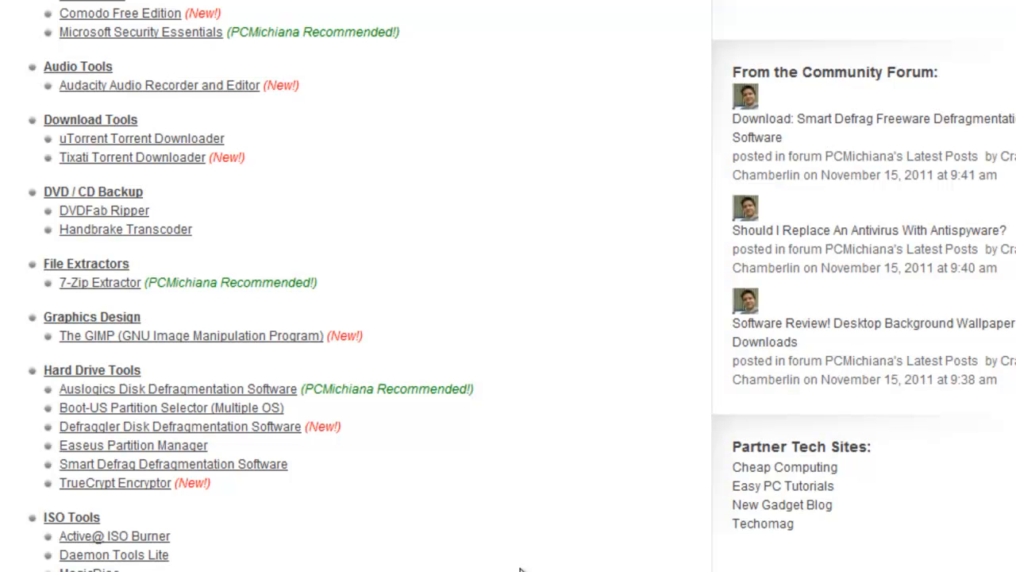
Step: Scroll the downloads page to the Hard Drive Tools category
scroll("down", 3)
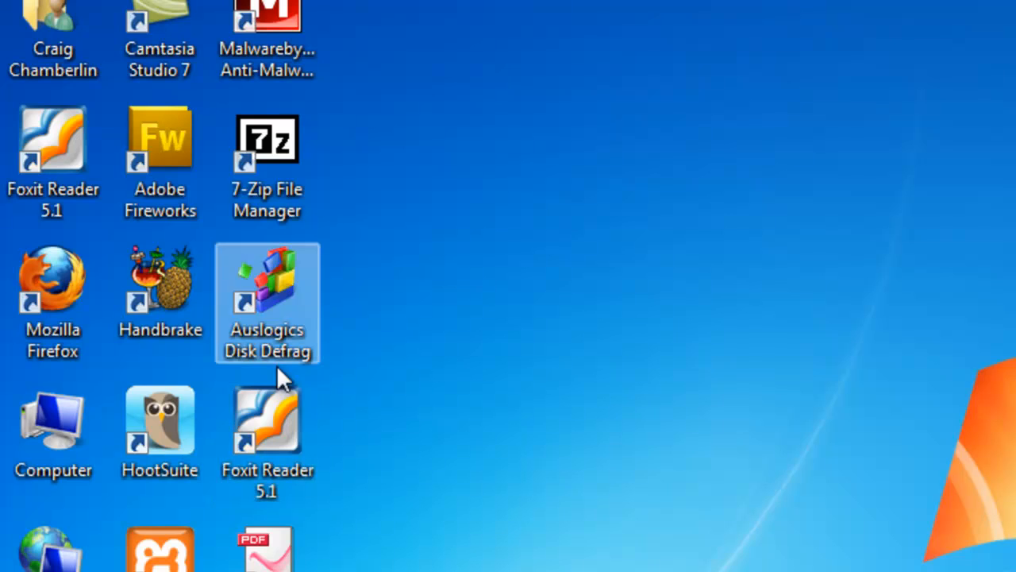
Step: Launch Auslogics Disk Defrag and choose Defrag & Optimize for Local Disk (C:)
double_click(267, 293)
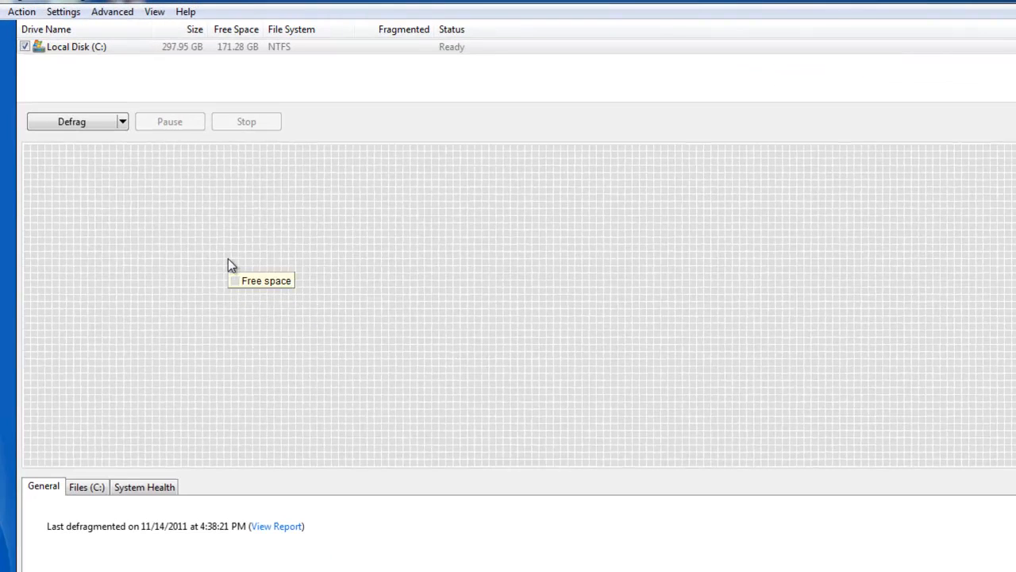
mouse_move(231, 263)
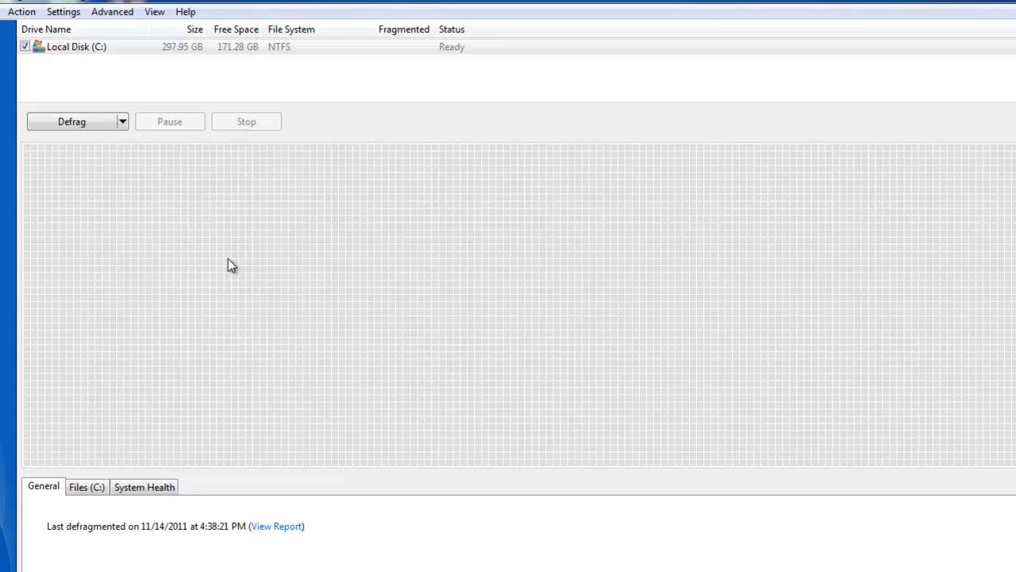
mouse_move(143, 140)
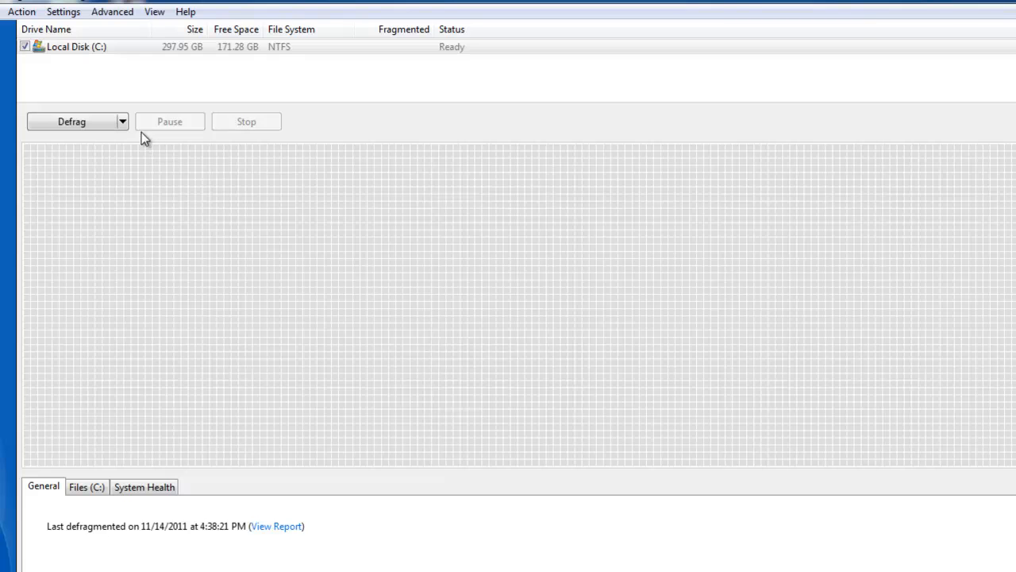
left_click(121, 121)
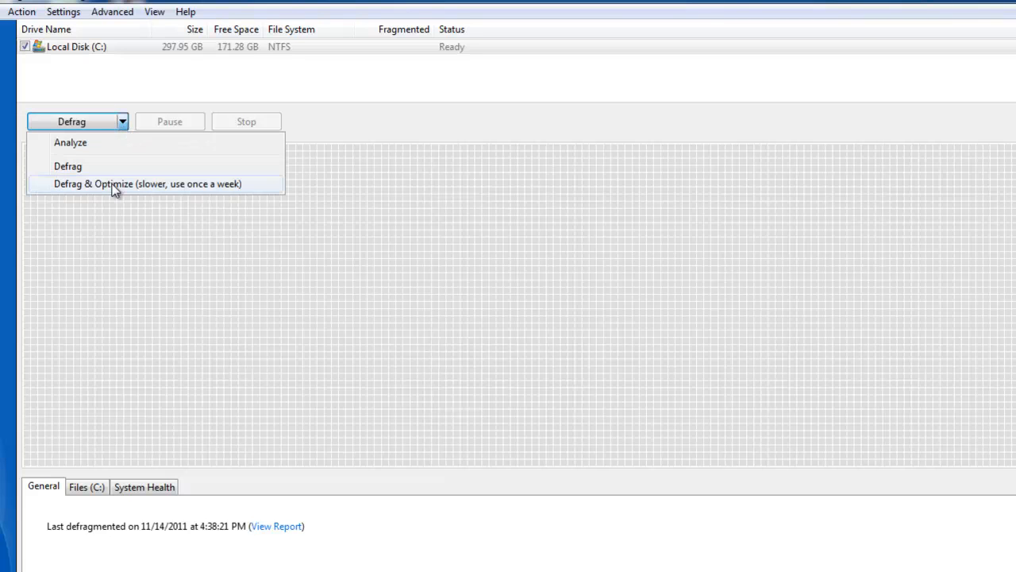
left_click(148, 184)
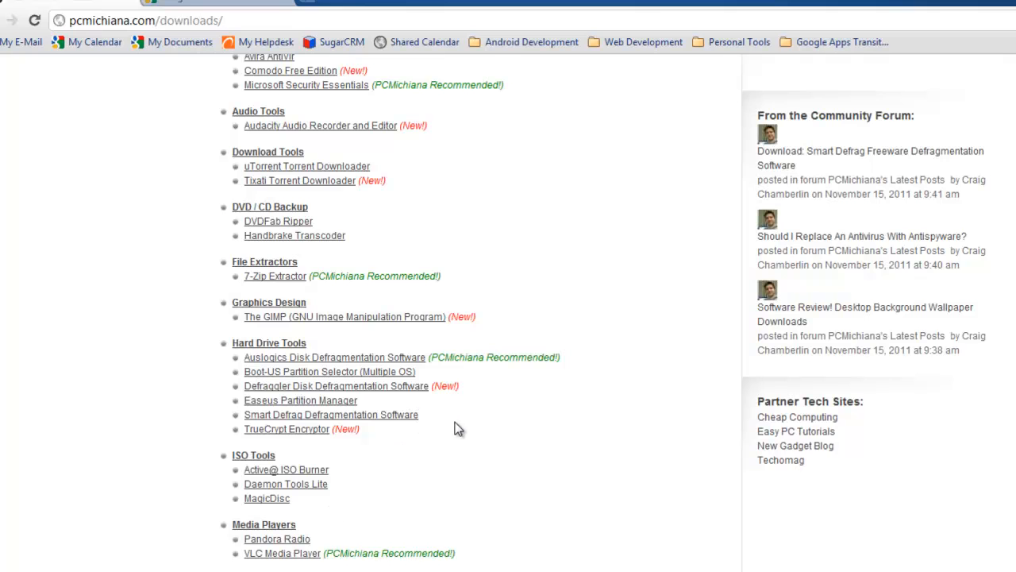
Step: Launch VLC media player, view the Open Media dialog's Capture Device options, and close it
scroll("down", 3)
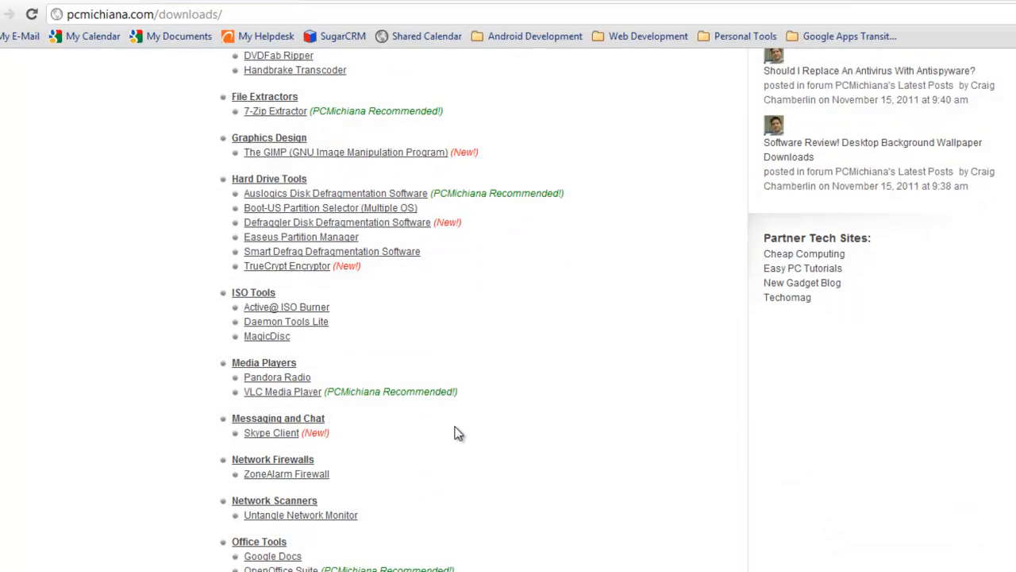
scroll("down", 3)
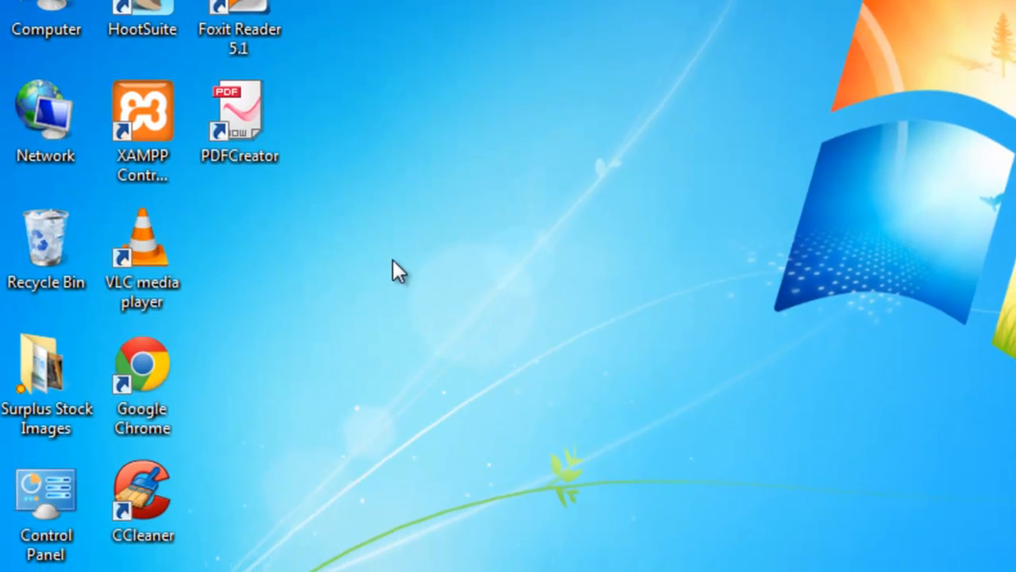
left_click(143, 246)
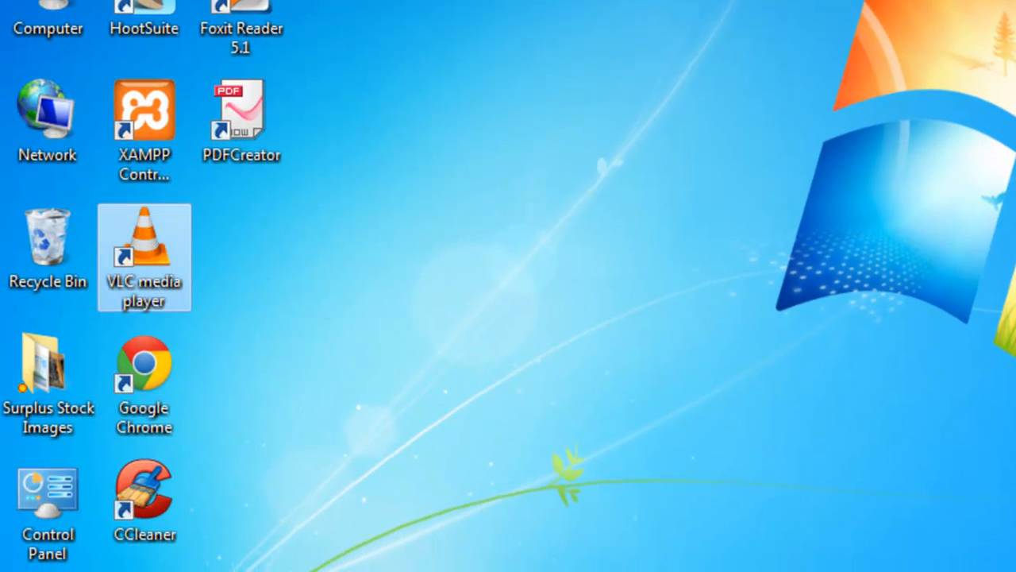
double_click(143, 254)
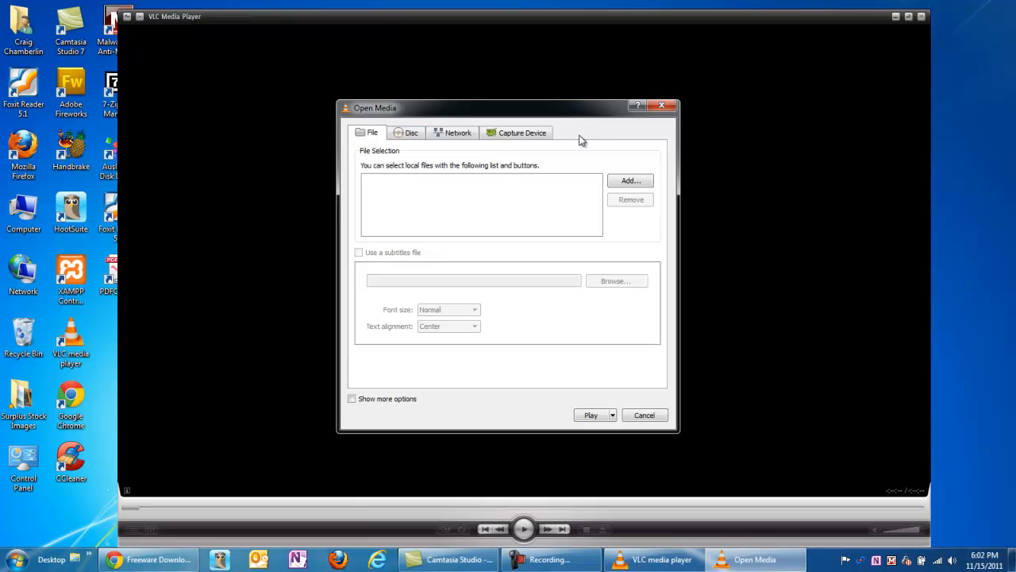
left_click(521, 134)
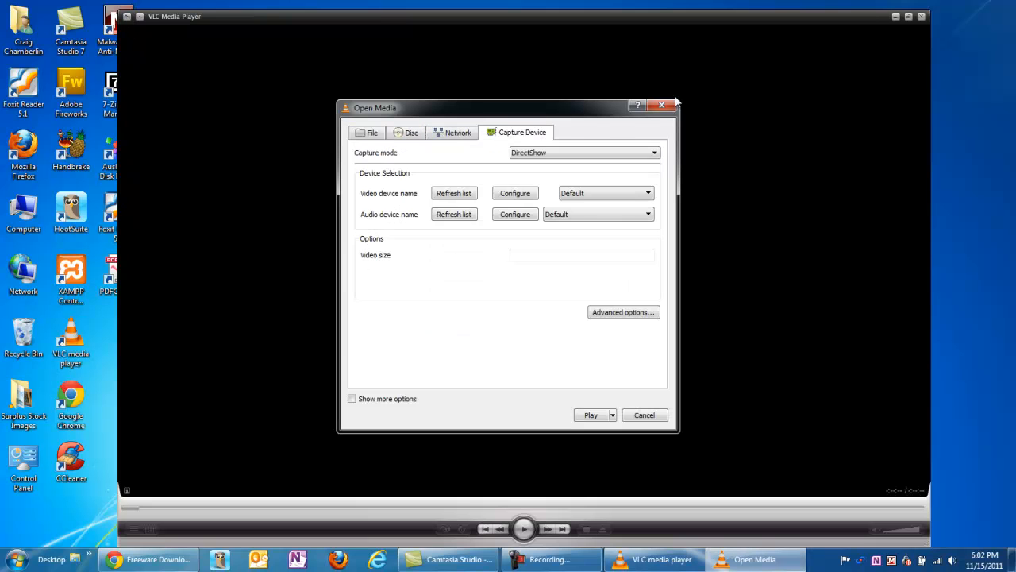
left_click(921, 16)
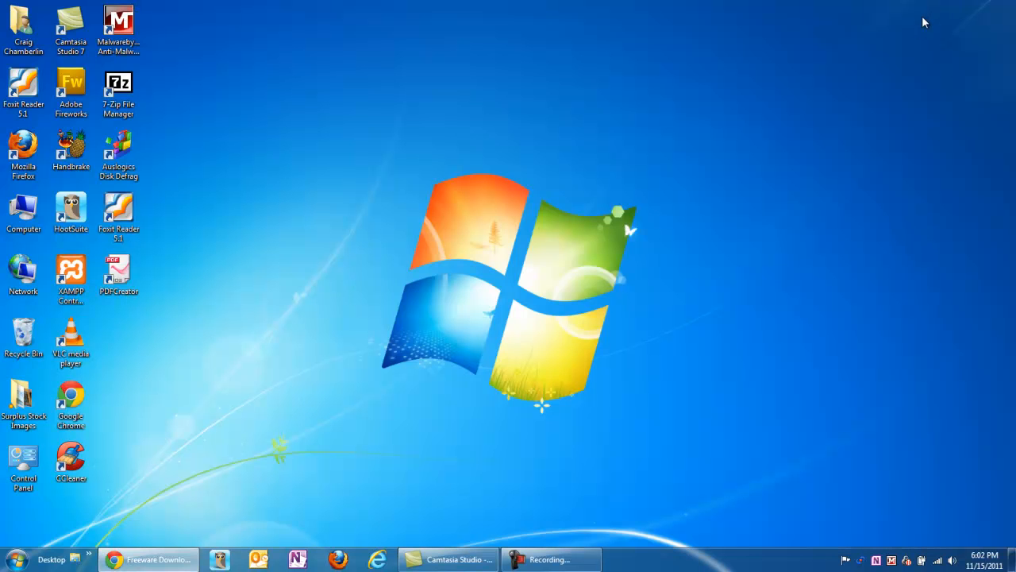
mouse_move(632, 416)
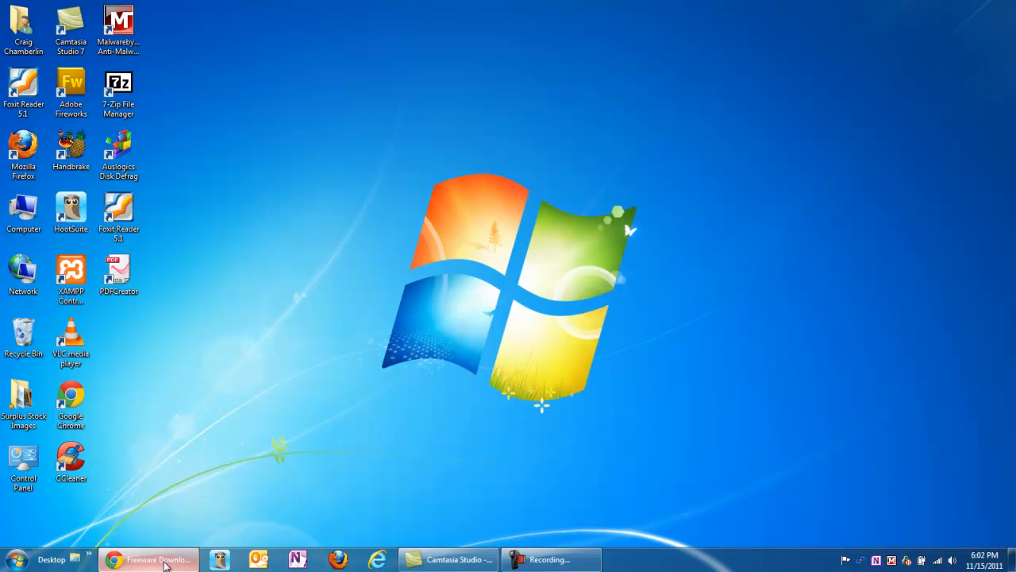
Step: Return to the downloads page in Chrome and scroll down to the PDF Tools section
left_click(149, 559)
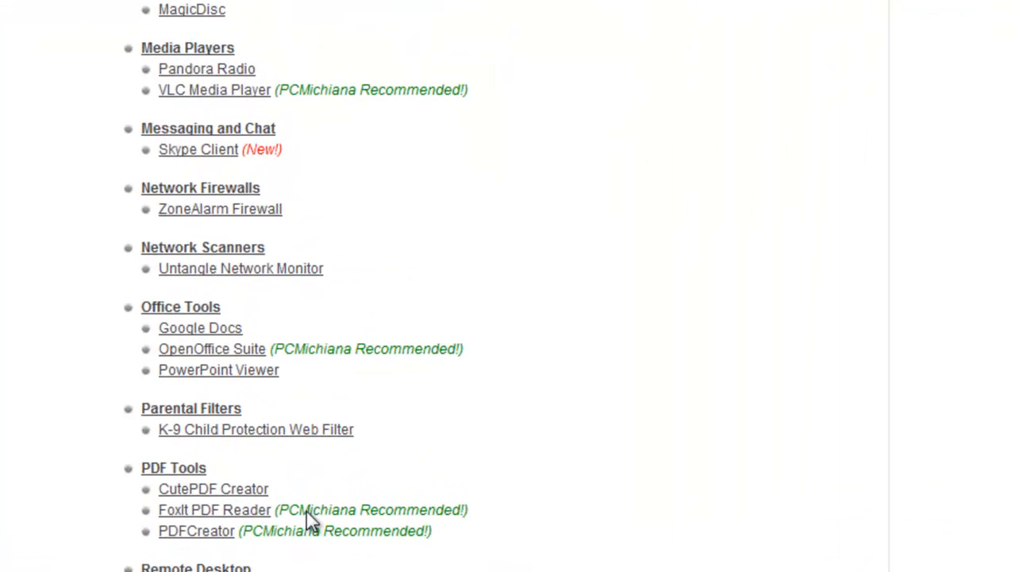
scroll("down", 3)
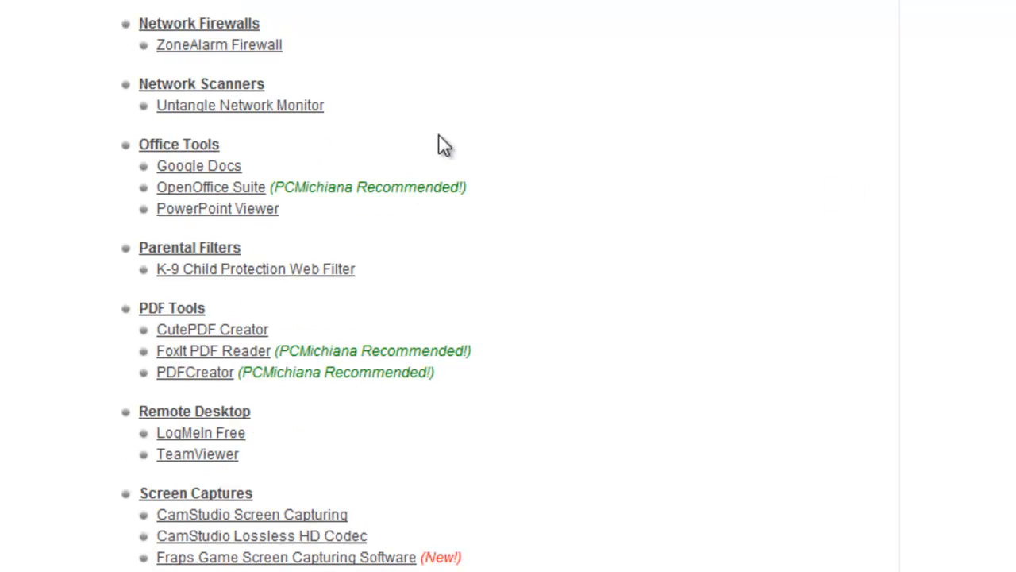
scroll("down", 3)
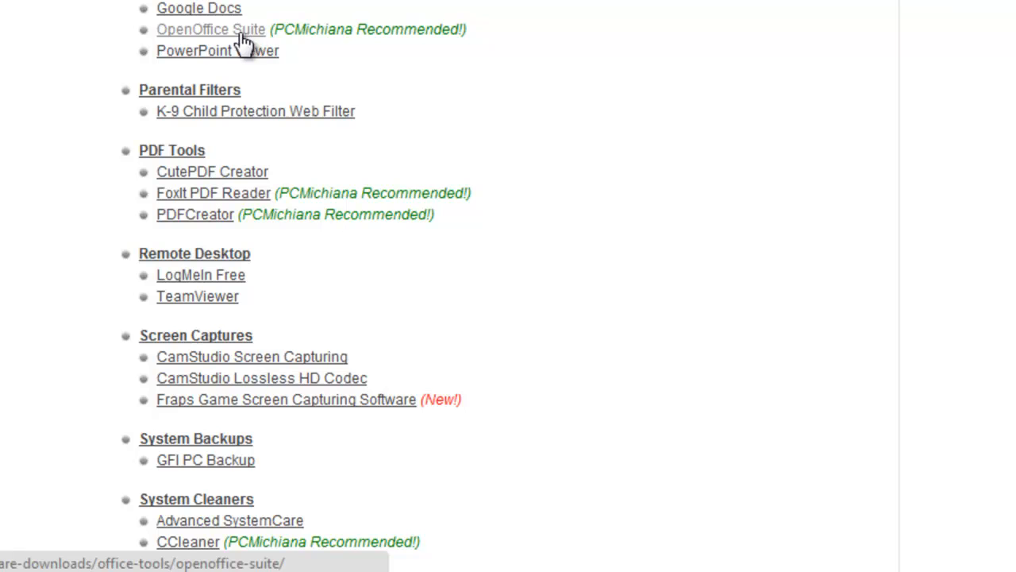
mouse_move(254, 48)
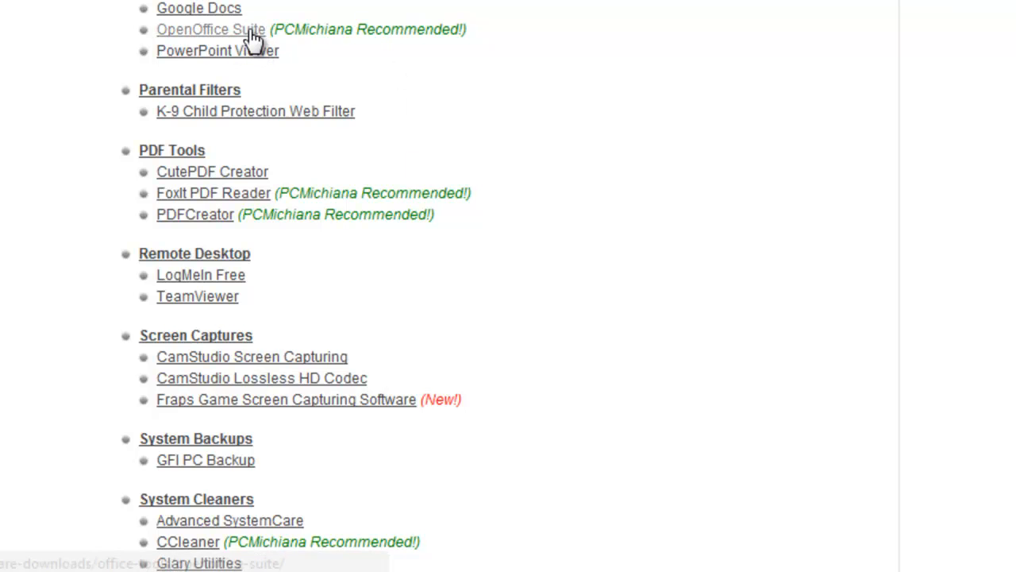
scroll("down", 3)
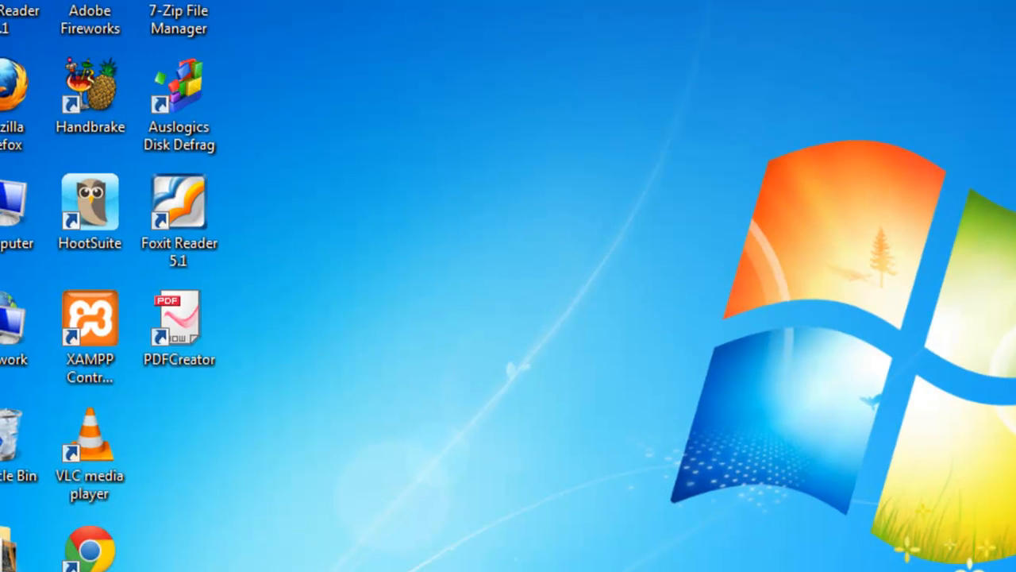
Step: Launch Foxit Reader through its welcome wizard, view the Beaux Arts Ball ticket PDF, and close it
left_click(178, 203)
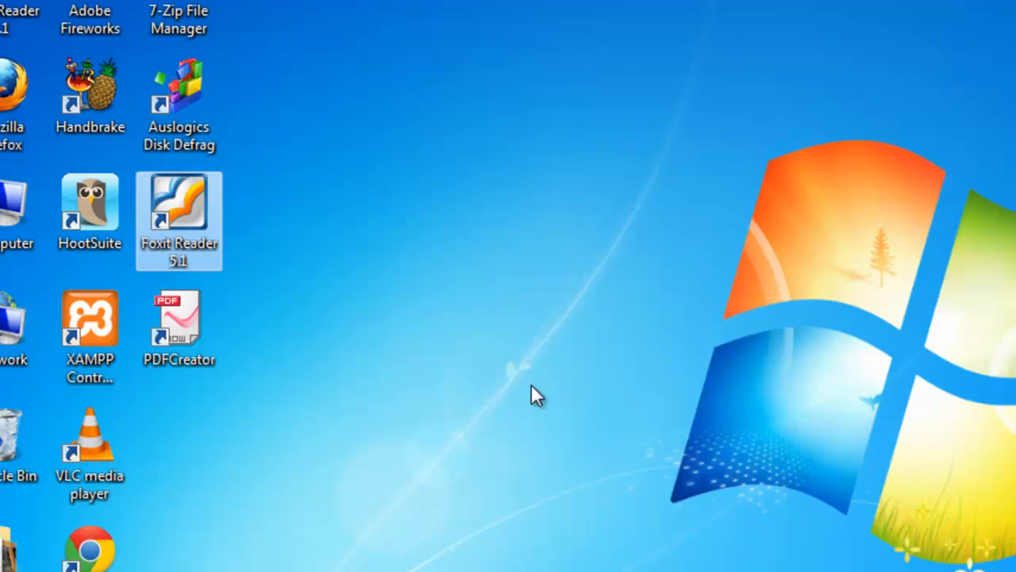
double_click(178, 206)
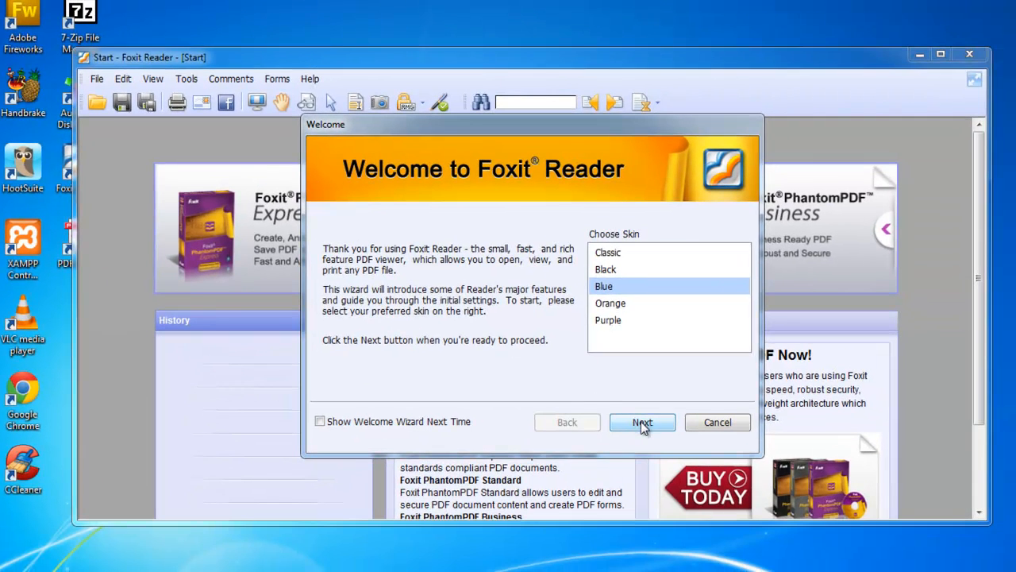
left_click(642, 422)
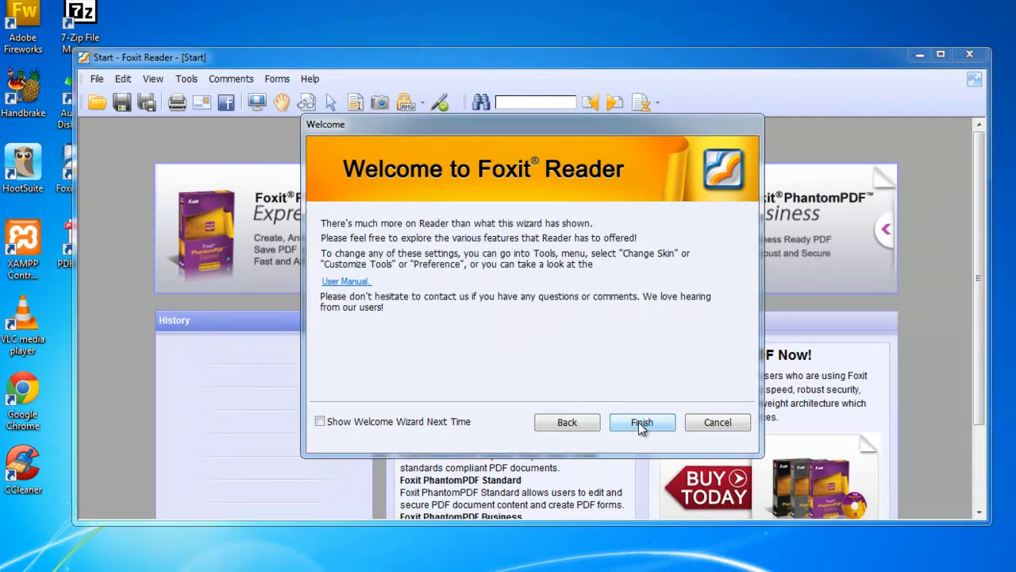
left_click(641, 422)
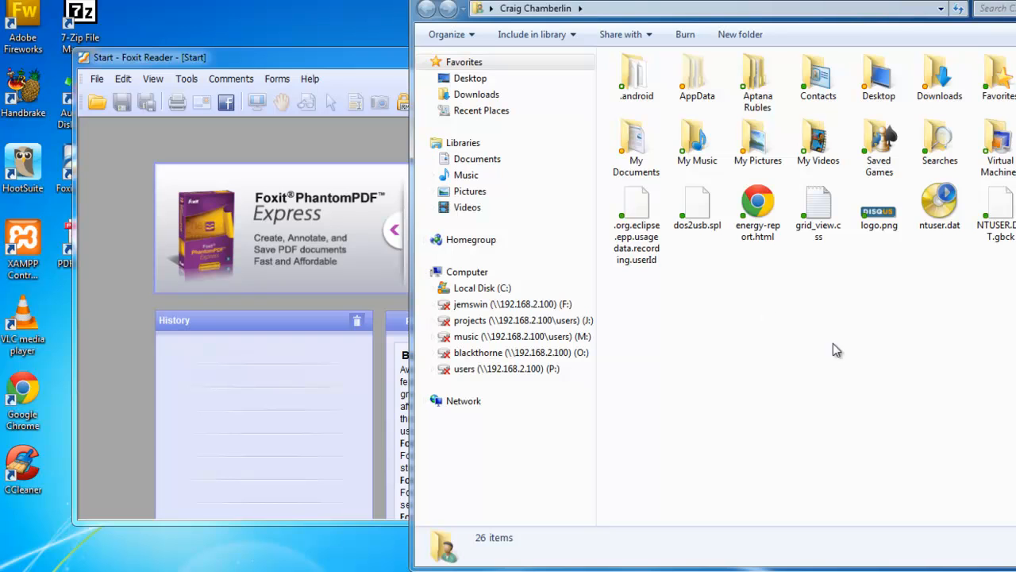
mouse_move(982, 159)
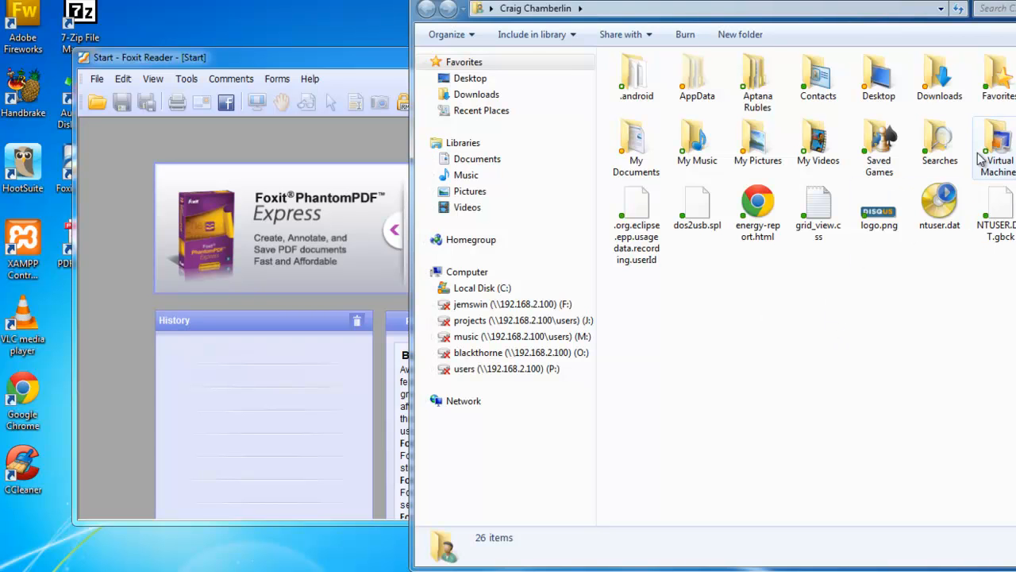
mouse_move(757, 79)
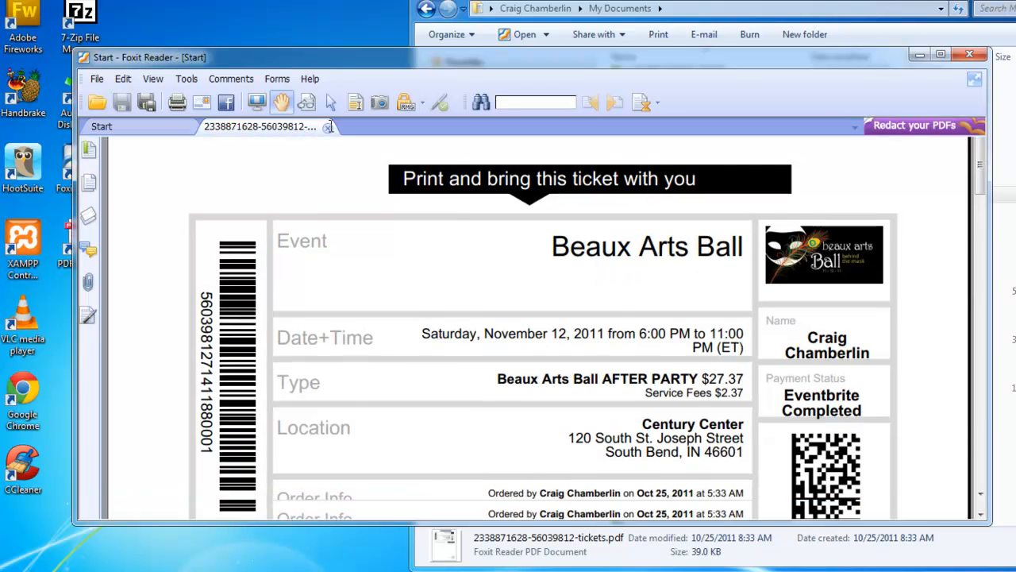
left_click(969, 54)
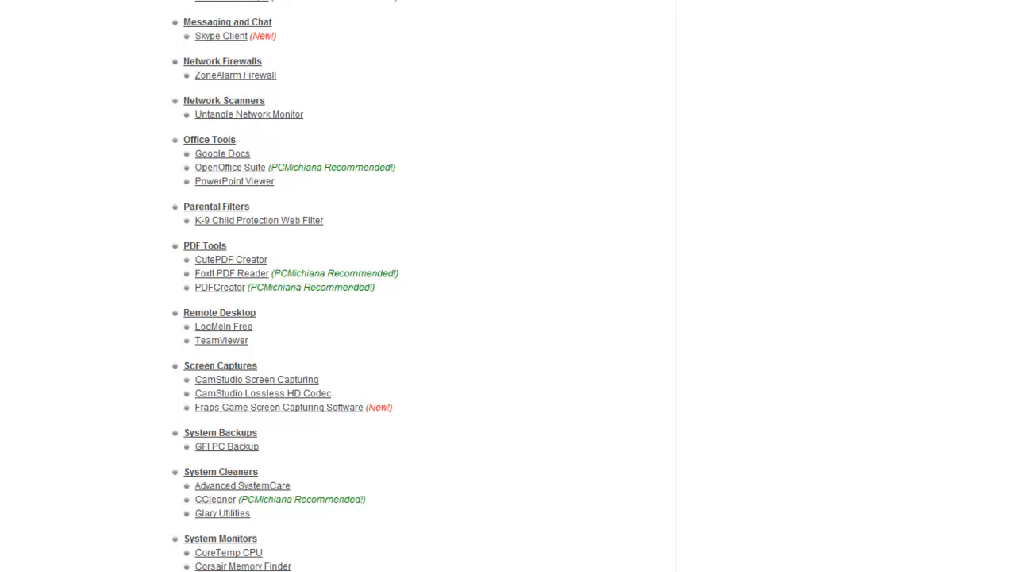
mouse_move(219, 286)
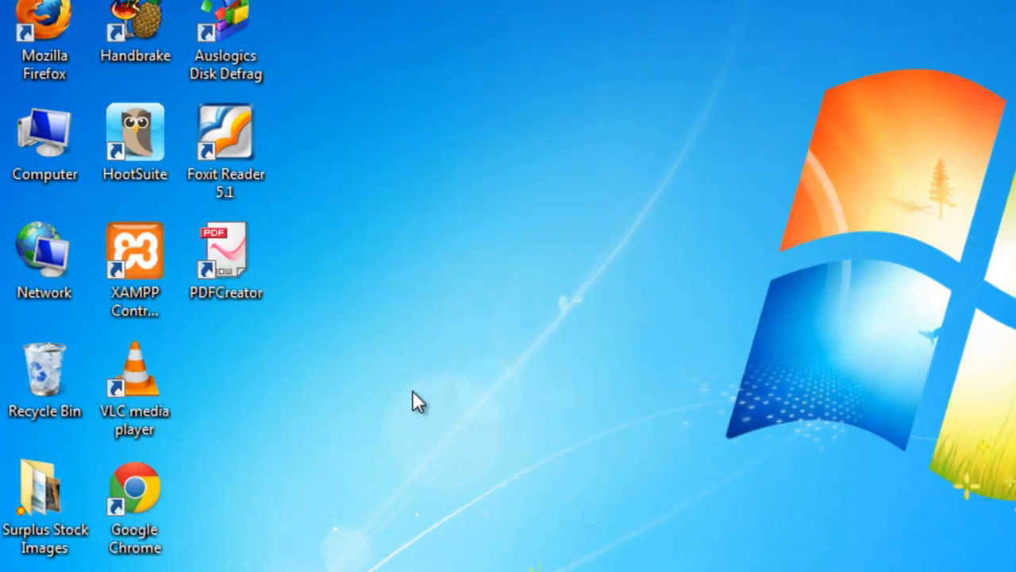
mouse_move(405, 411)
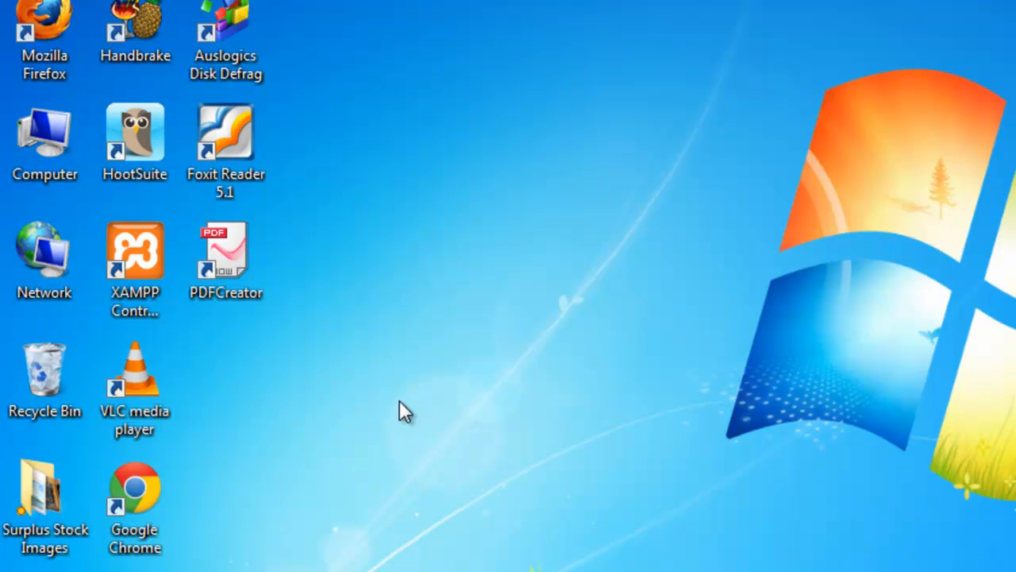
mouse_move(245, 316)
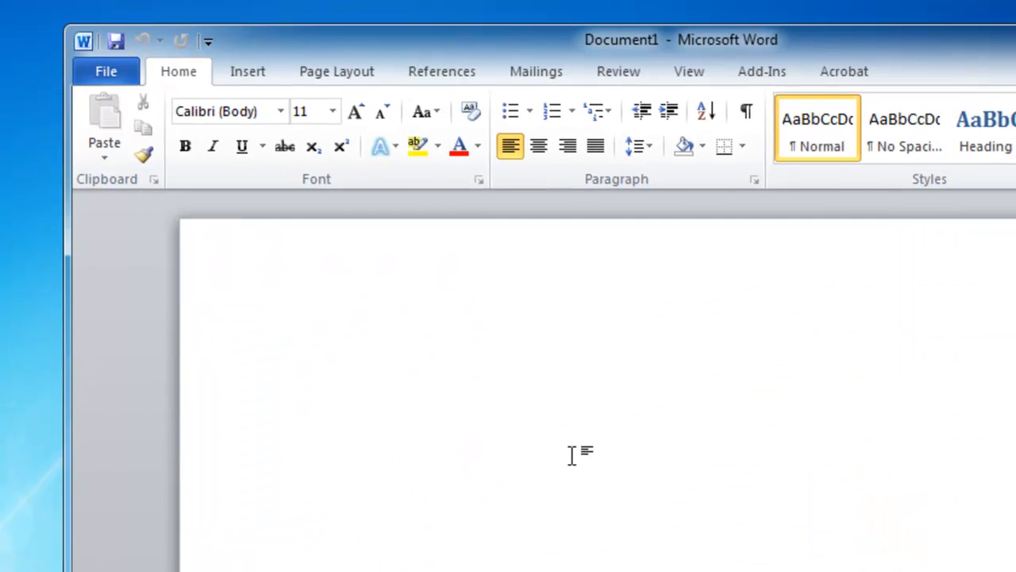
Step: Type the random test letters 'dflkasdkjfaslkjdfjkl;sadfjkl;as' into Document1
type("dflkasdkjfaslkjdfjkl;sadfjkl;as")
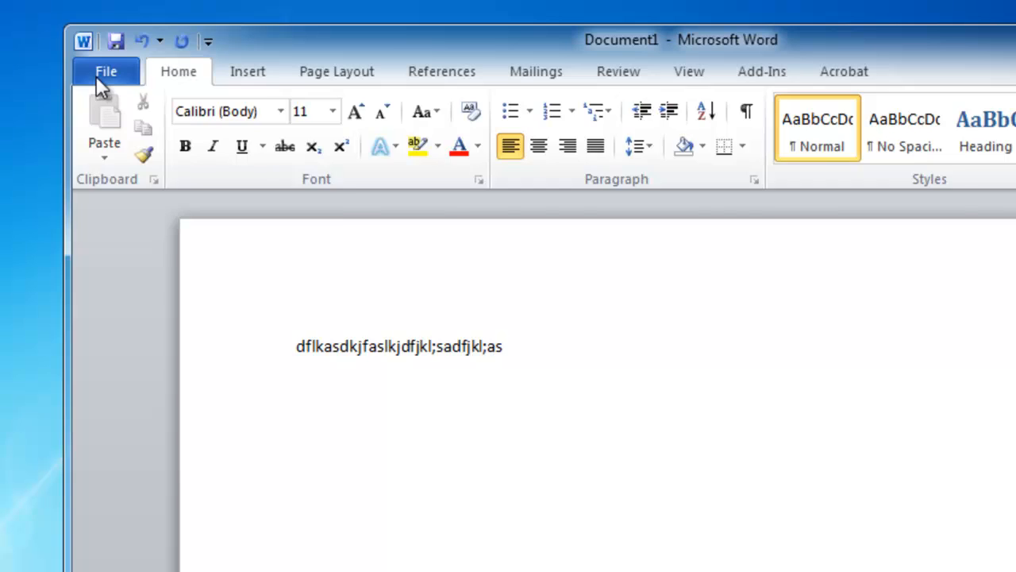
Step: Print the test document through PDFCreator and save it as Document1.pdf on the desktop
left_click(105, 70)
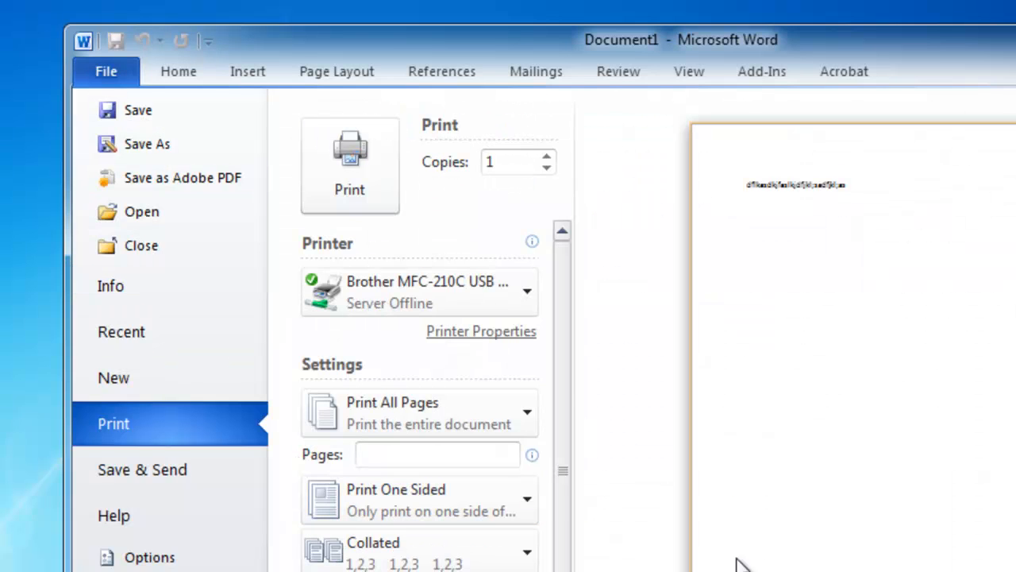
left_click(527, 292)
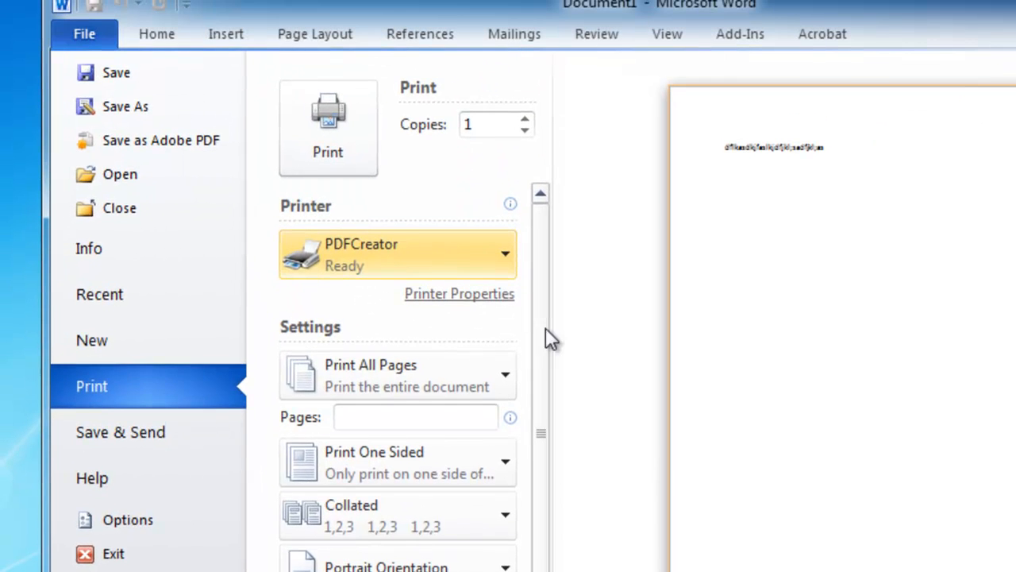
left_click(155, 33)
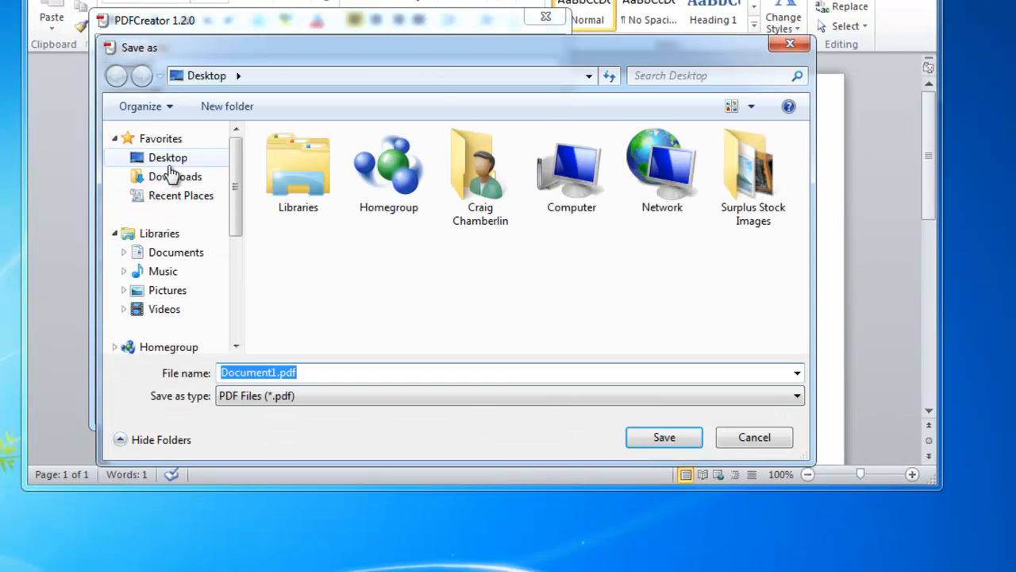
left_click(752, 437)
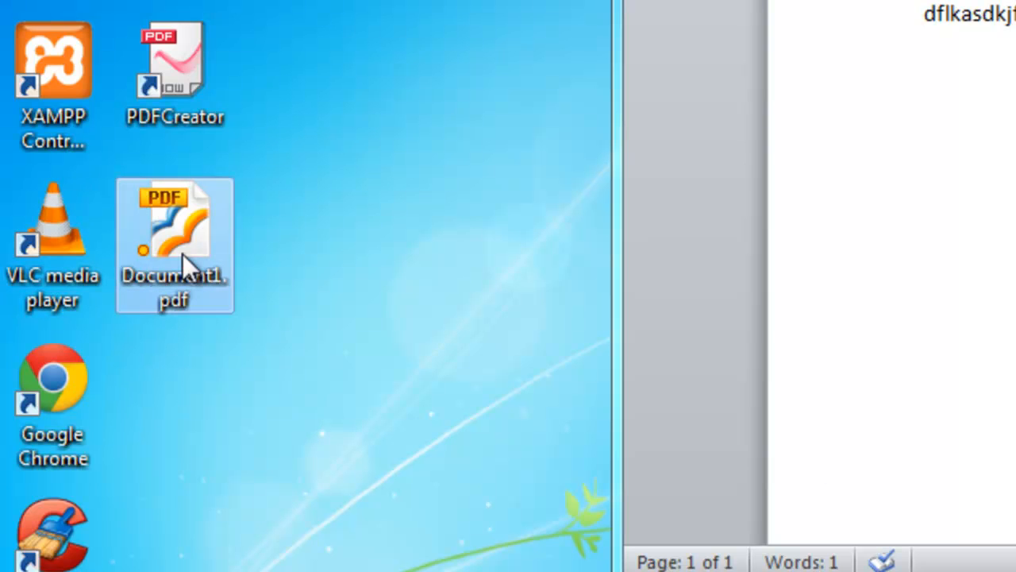
mouse_move(286, 463)
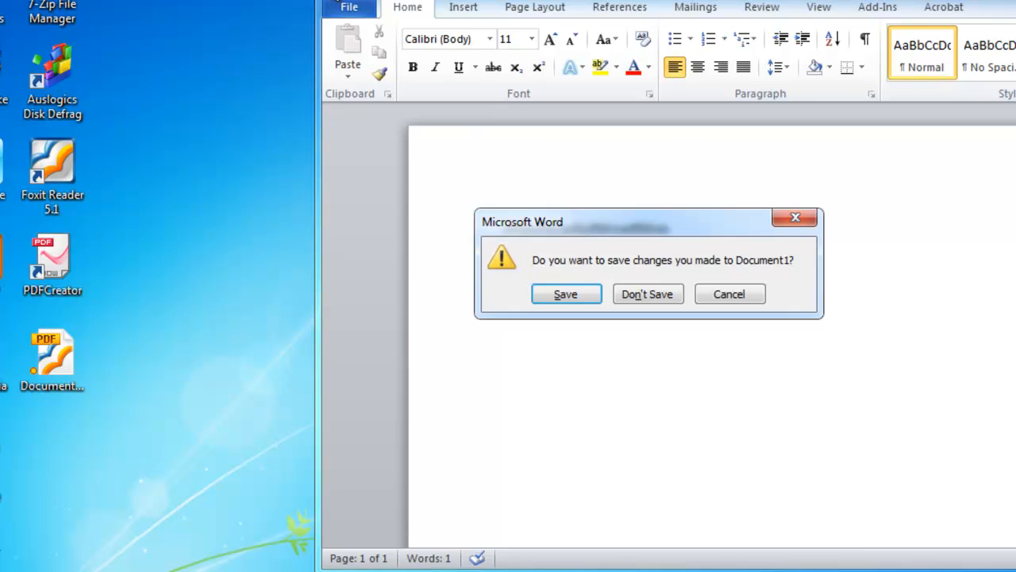
Step: Close Word without saving the test document
left_click(647, 294)
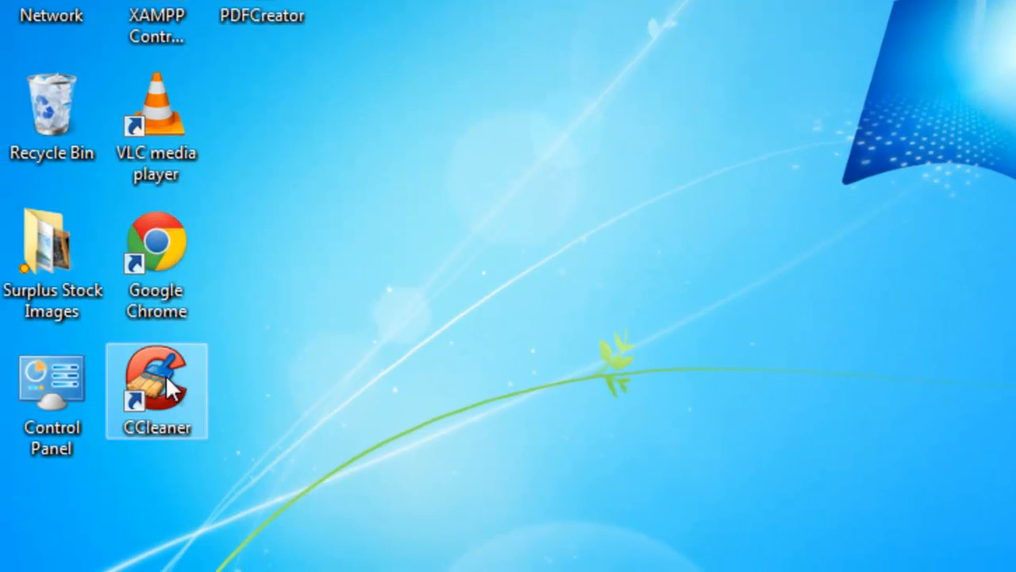
Step: Launch CCleaner, review the Applications and Windows cleaning options, and analyze to find about 5,828 MB removable
double_click(156, 378)
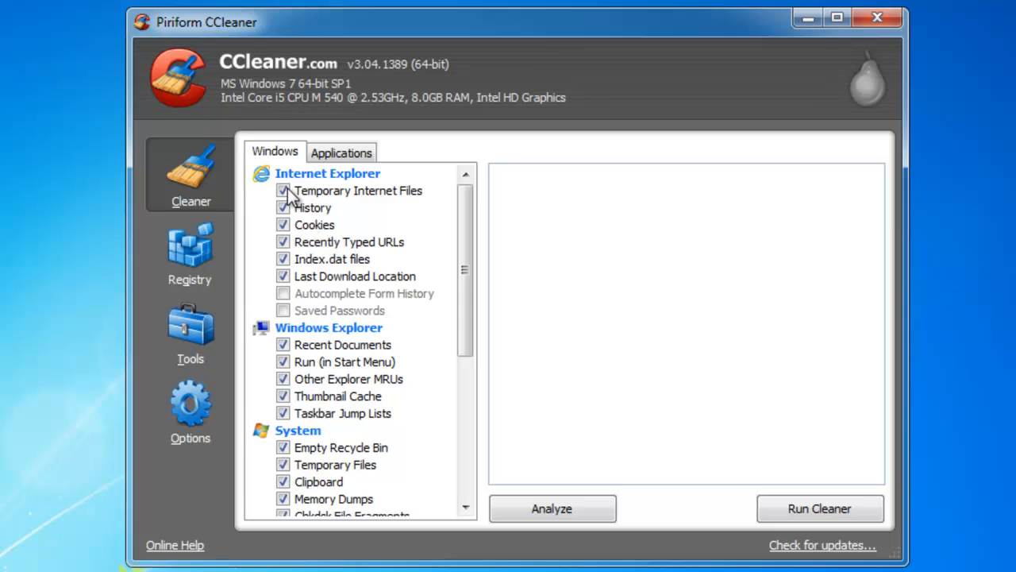
mouse_move(296, 208)
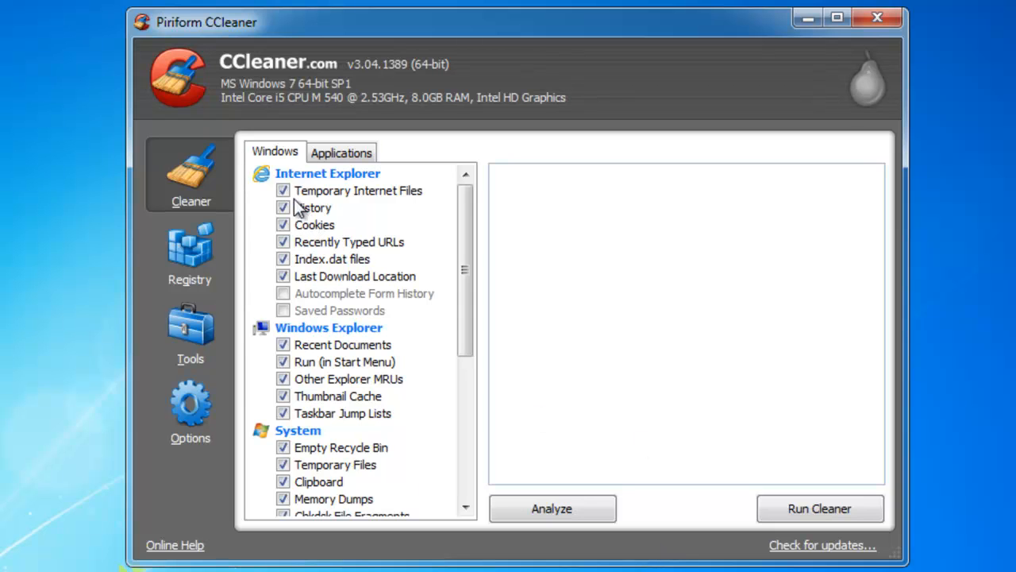
left_click(340, 152)
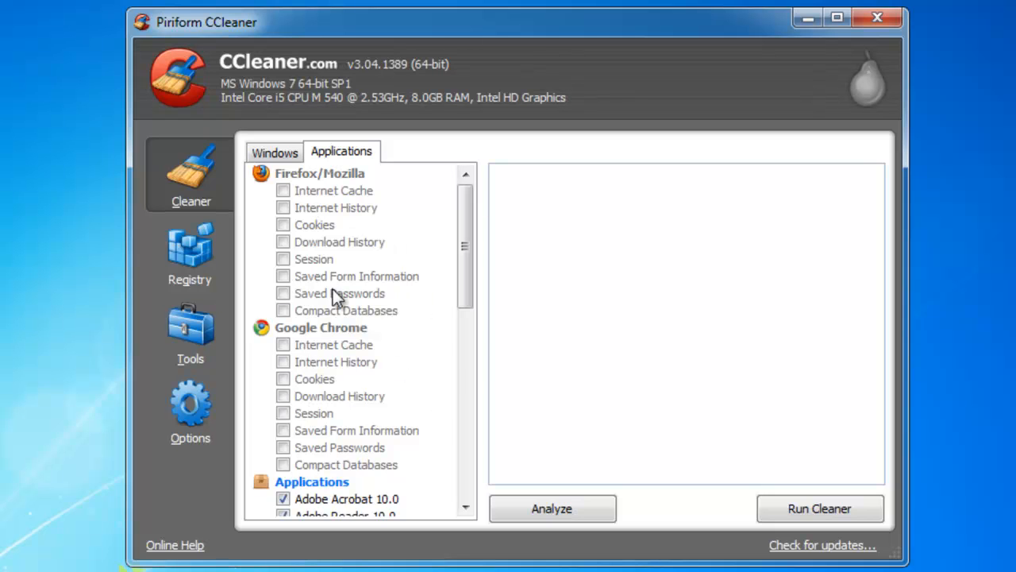
left_click(275, 152)
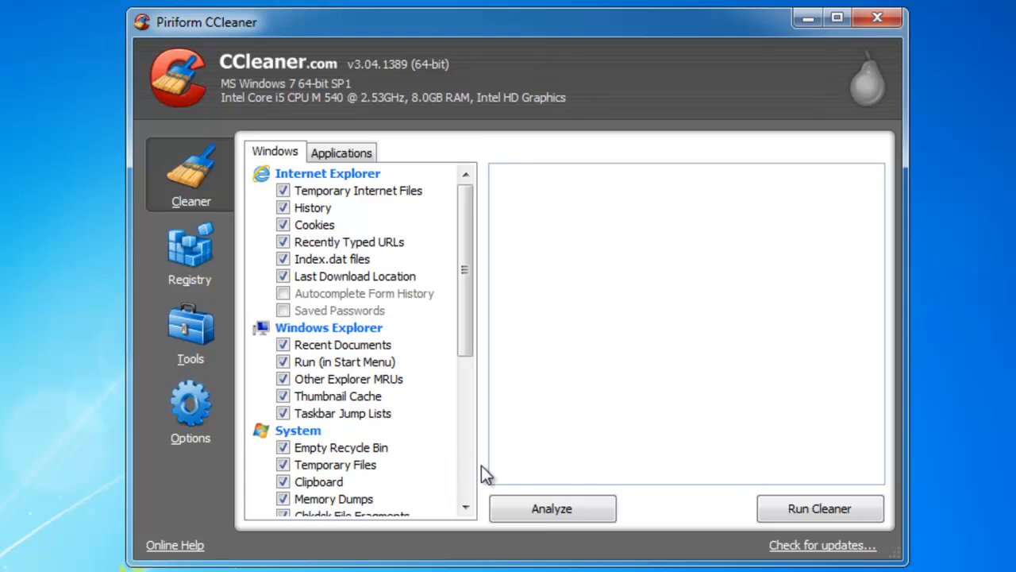
left_click(551, 509)
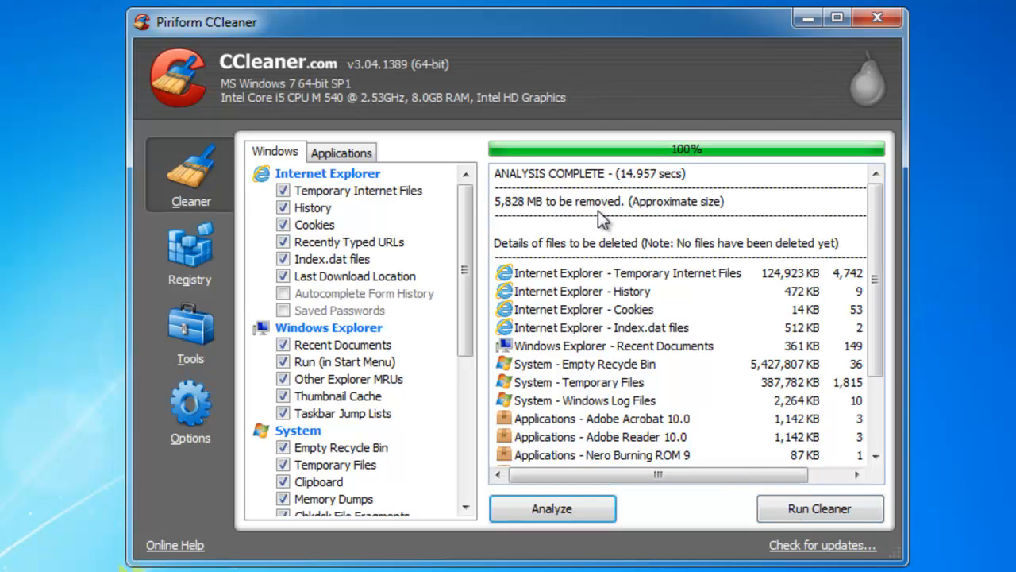
left_click(819, 508)
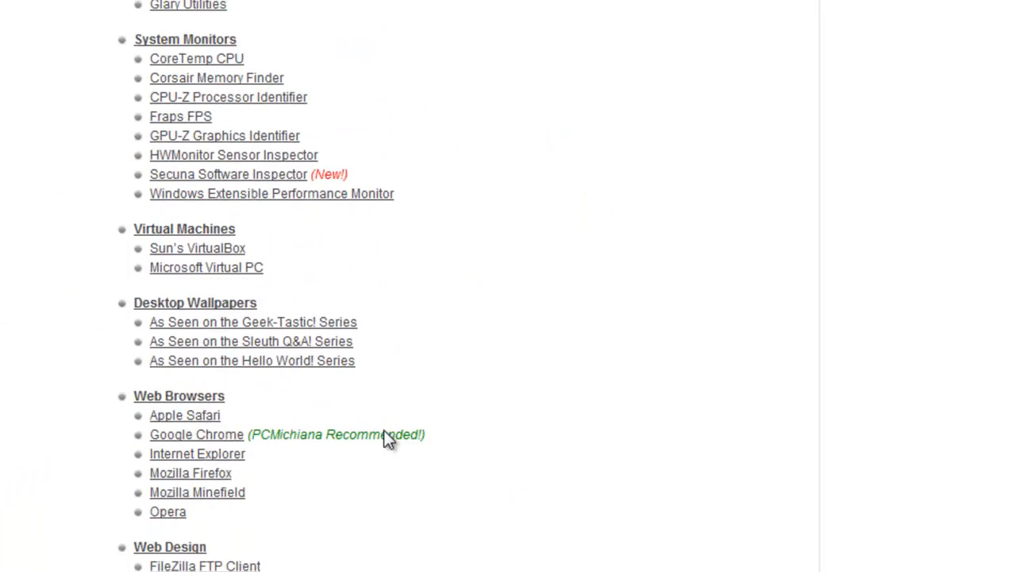
Step: Launch Chrome and show the $2500, TTPTP and Charity Swagbucks promotions, then close the window
scroll("down", 3)
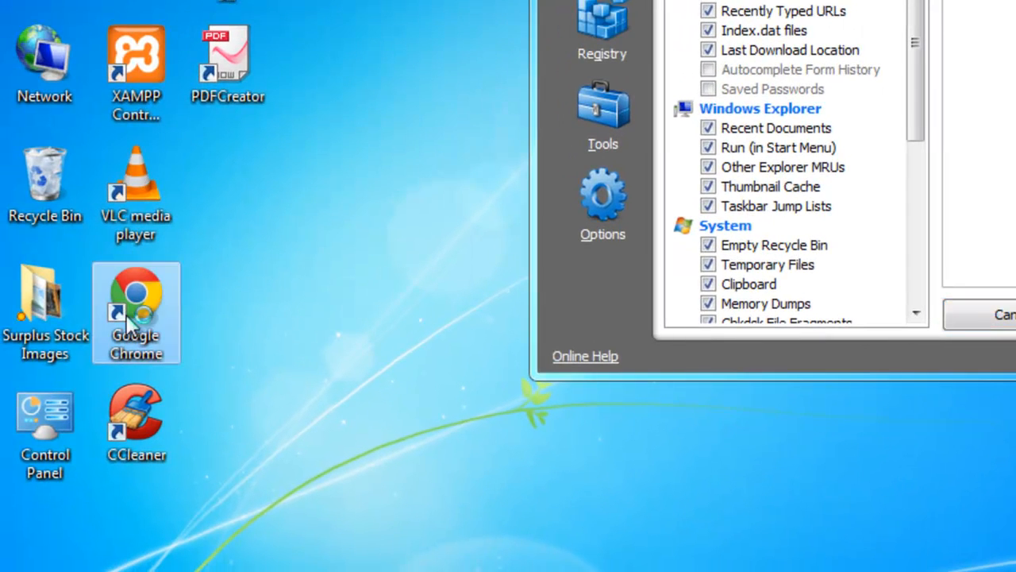
double_click(136, 302)
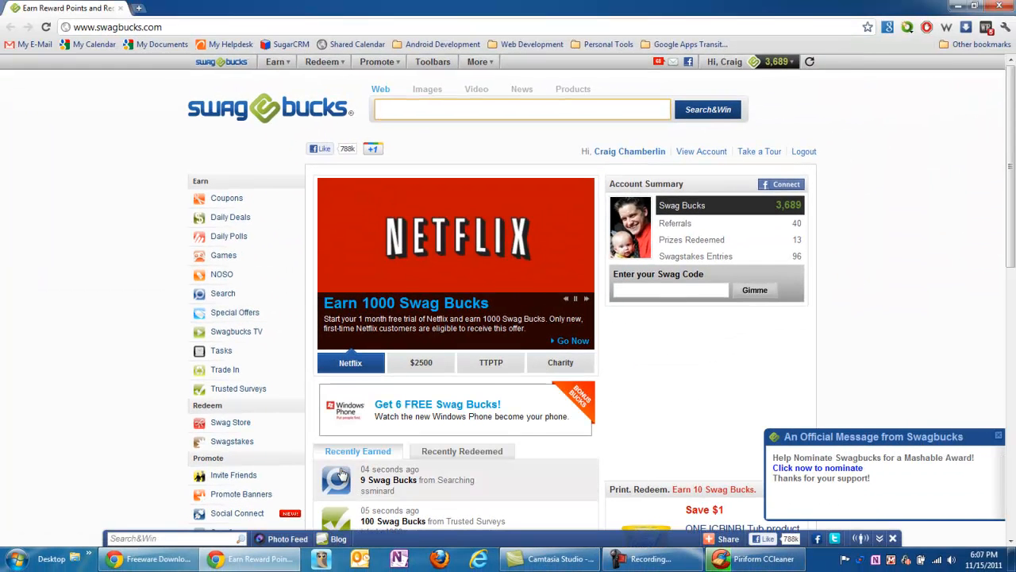
left_click(421, 362)
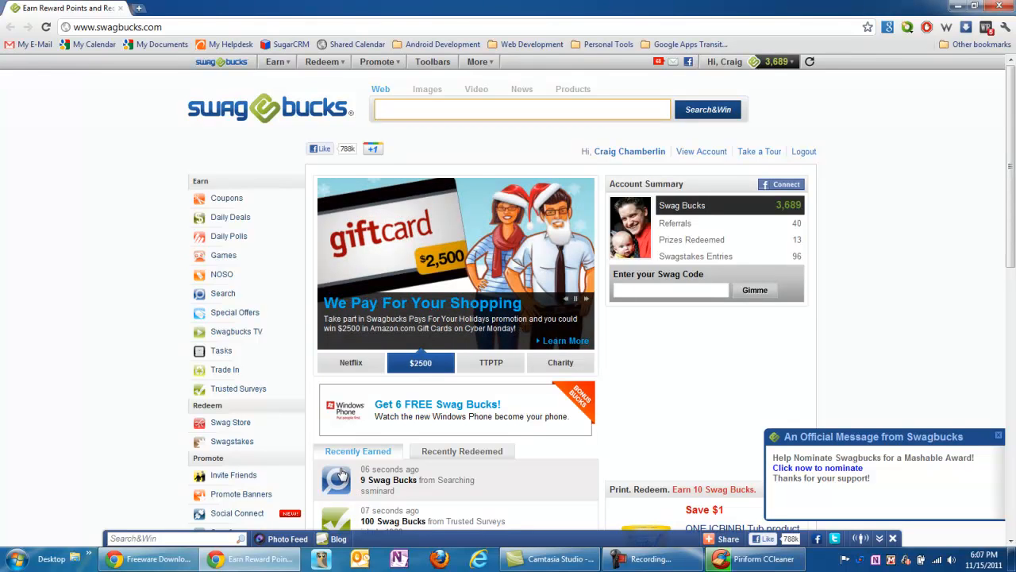
mouse_move(12, 178)
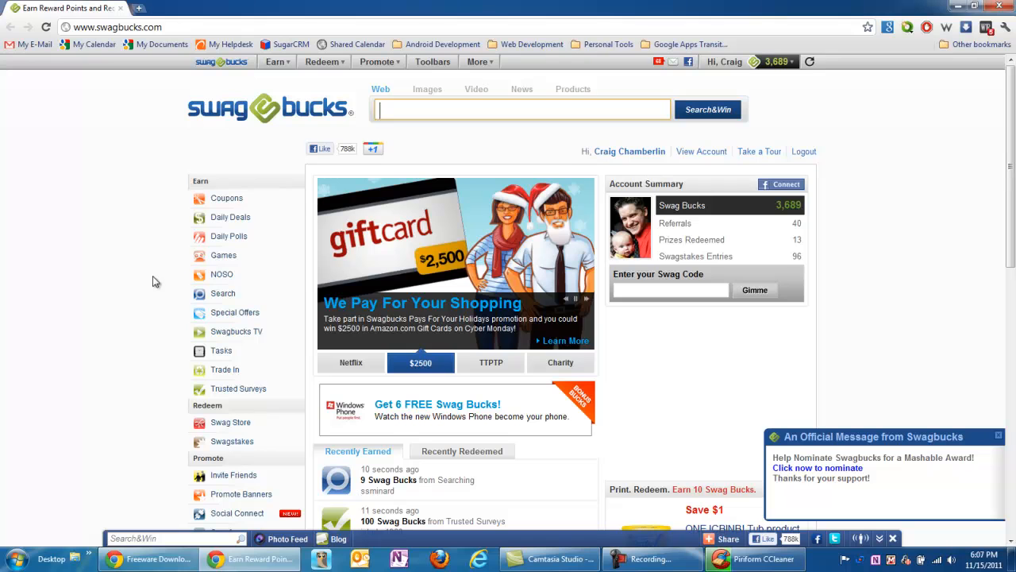
left_click(491, 362)
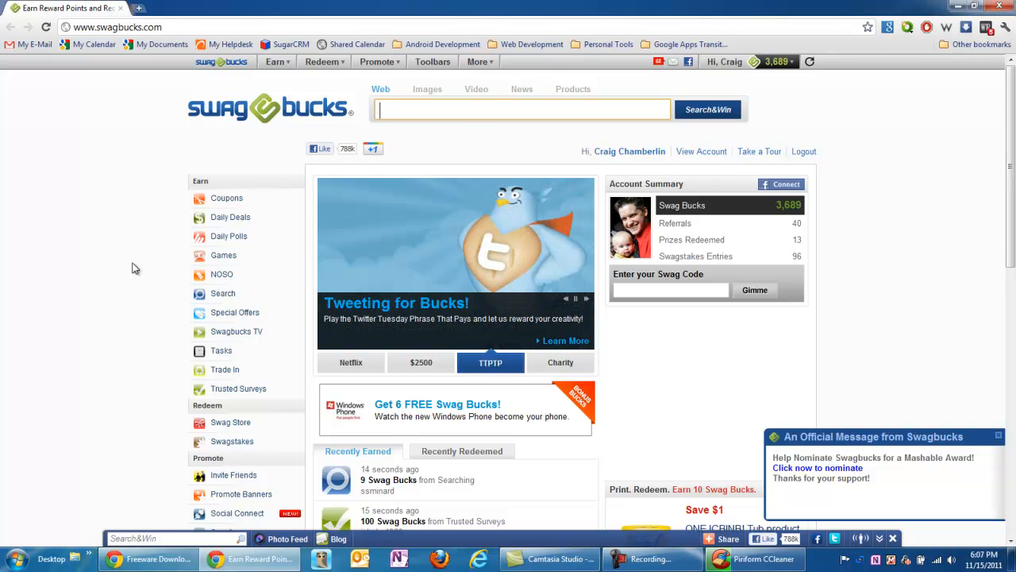
left_click(559, 362)
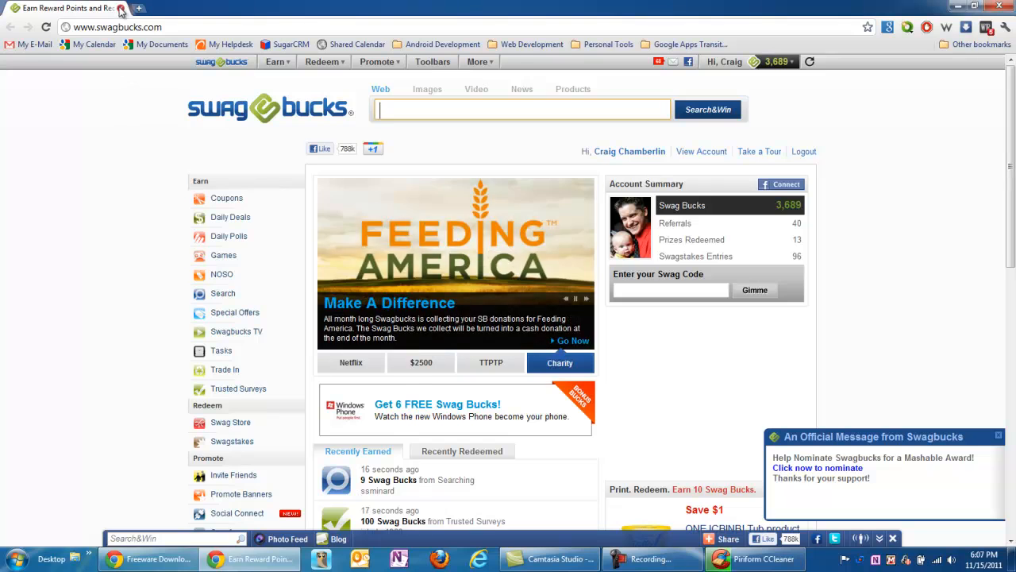
left_click(64, 8)
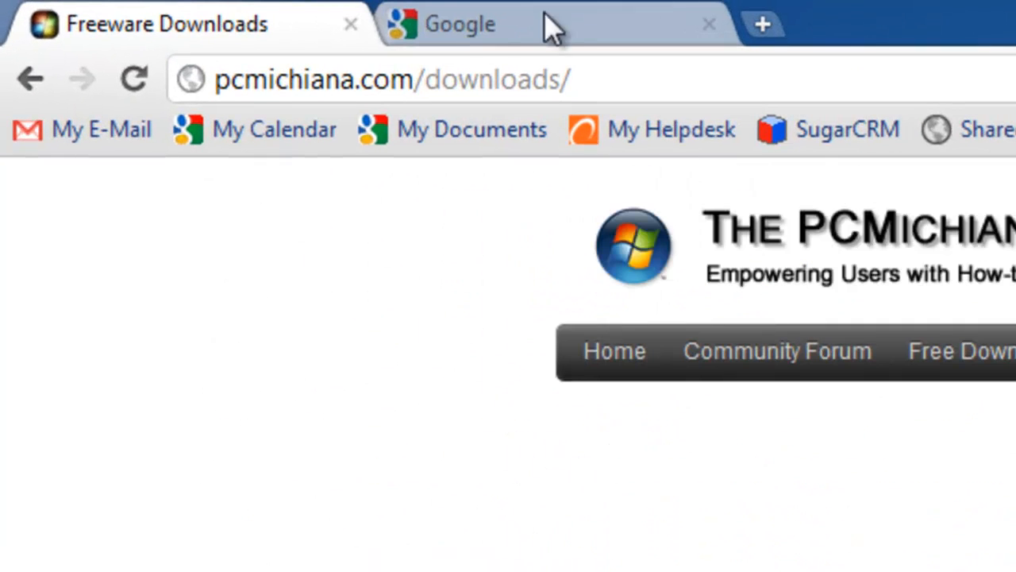
mouse_move(384, 556)
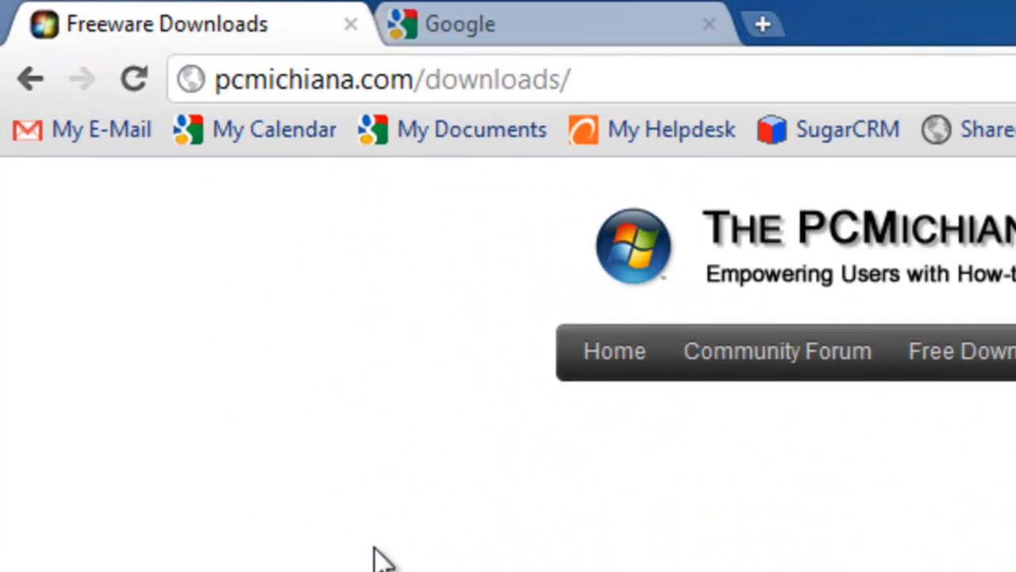
mouse_move(373, 553)
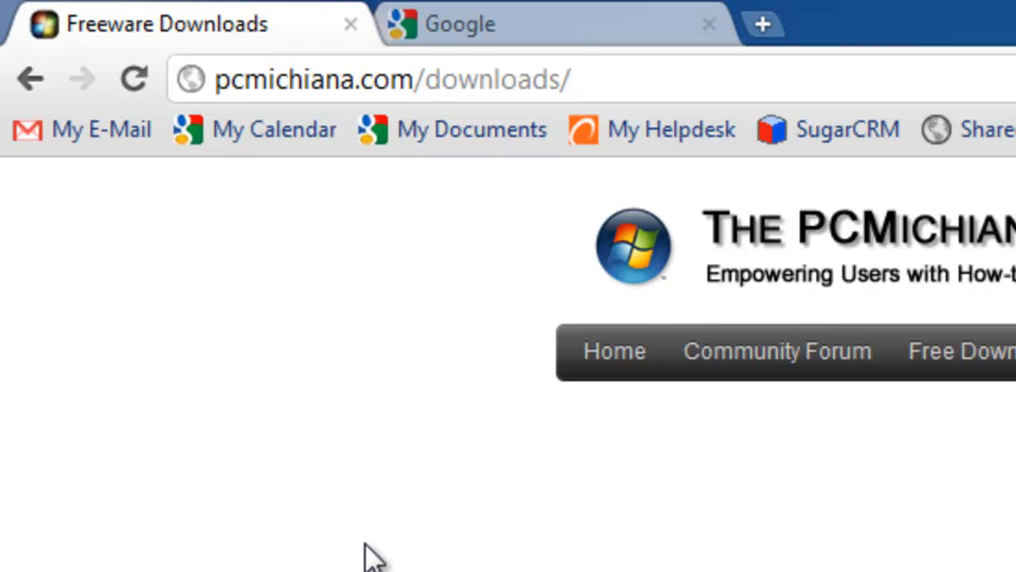